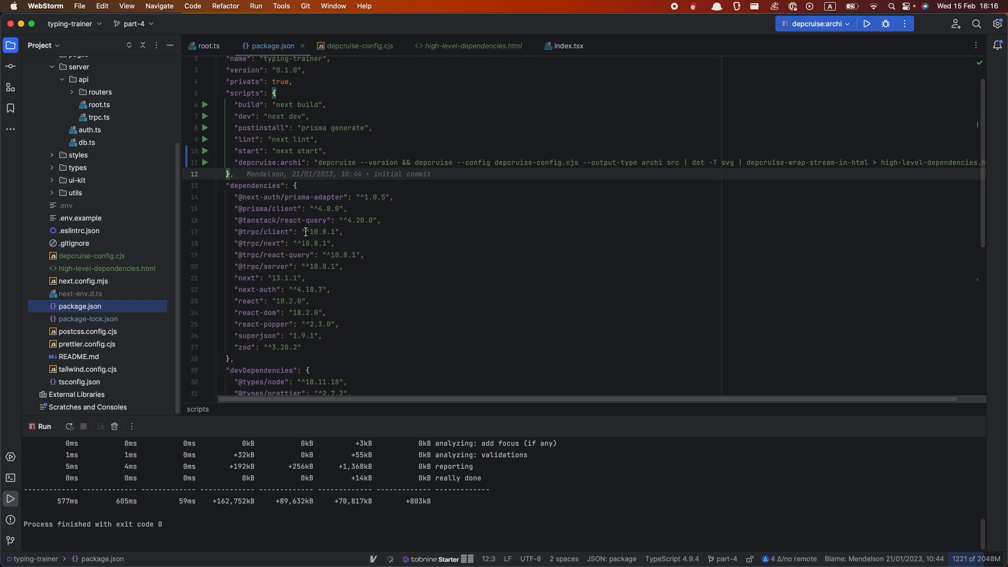
Review depcruise-config.cjs exclude list and the archi collapse pattern covering src/features.
scroll("down", 3)
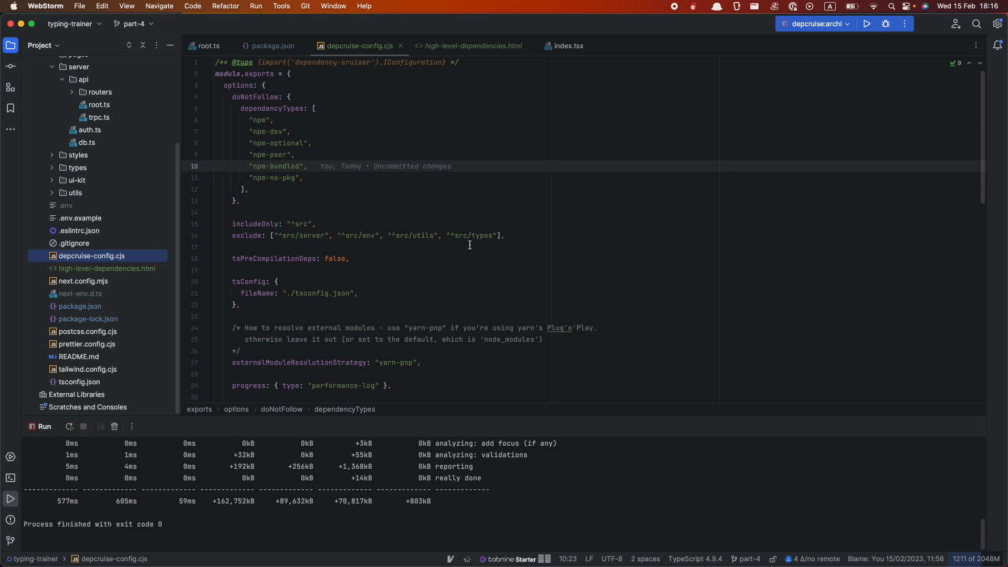
scroll("down", 3)
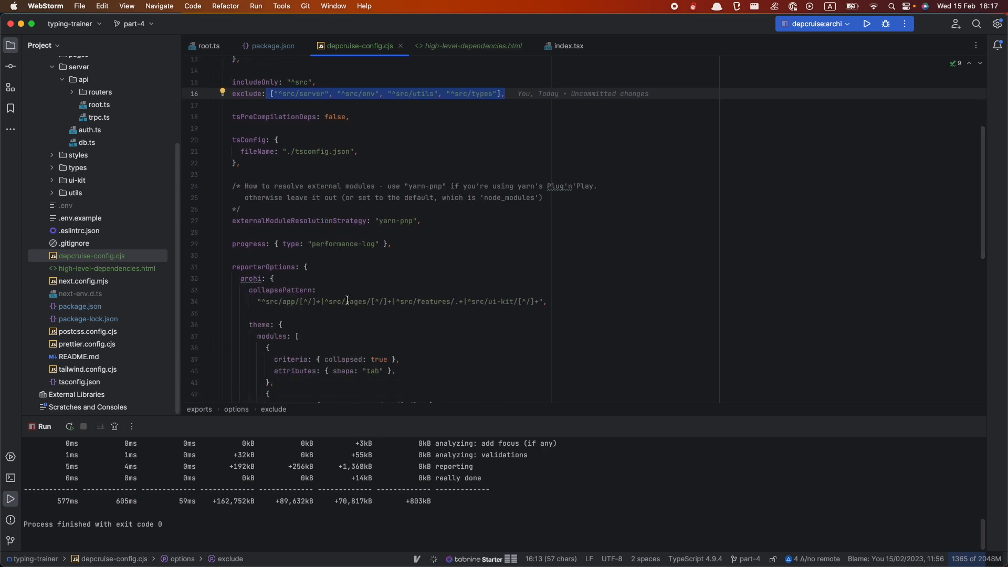
left_click(397, 301)
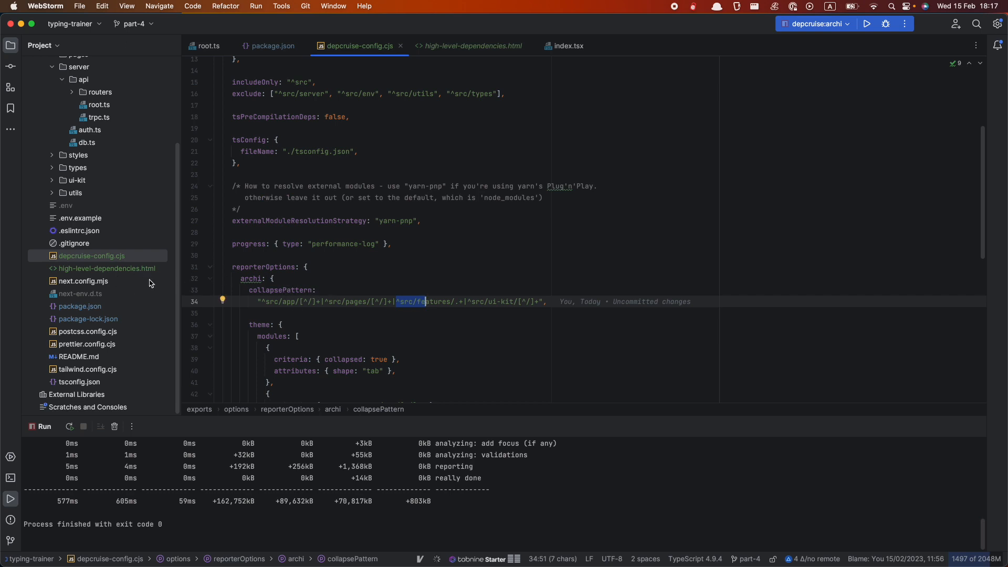
View the generated high-level-dependencies.html graph in Chrome with features grouping category and user.
left_click(470, 45)
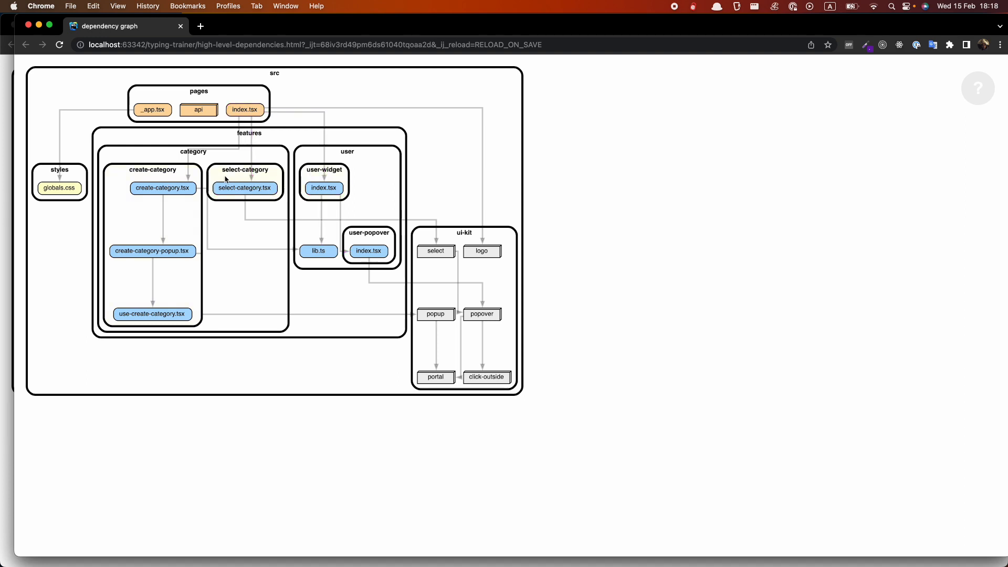
mouse_move(244, 188)
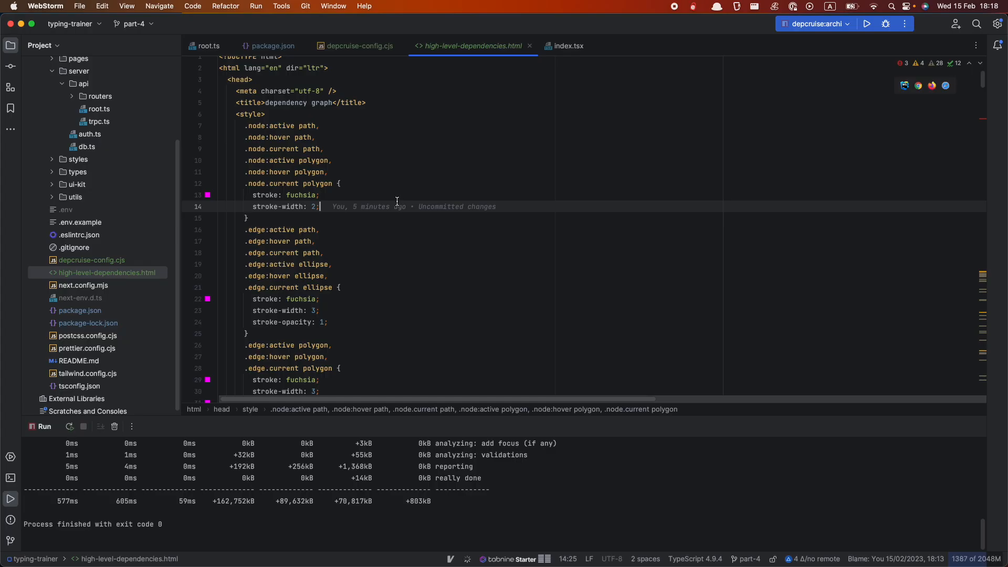
Review the diffs of depcruise-config.cjs and high-level-dependencies.html among the four pending changes.
left_click(11, 67)
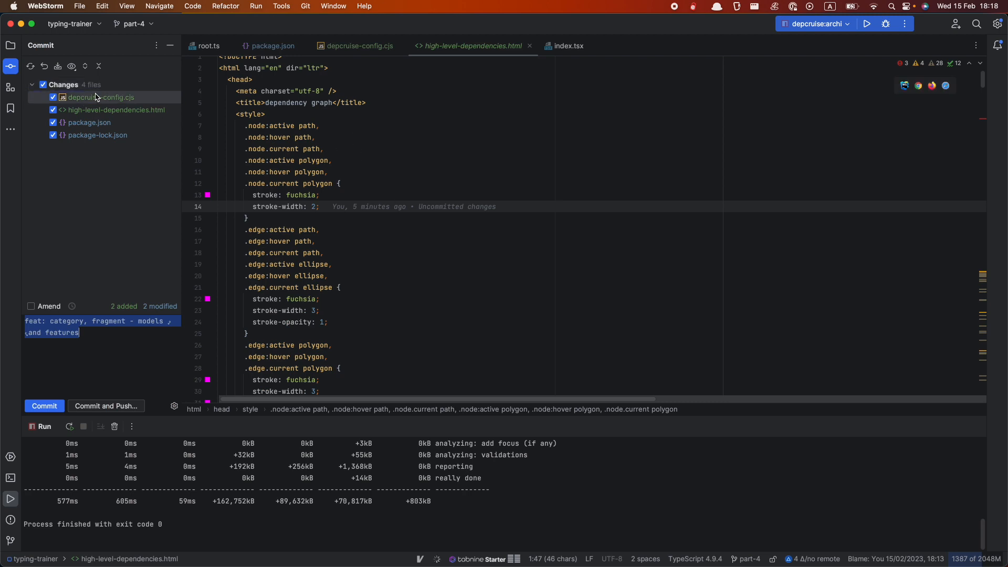
left_click(101, 97)
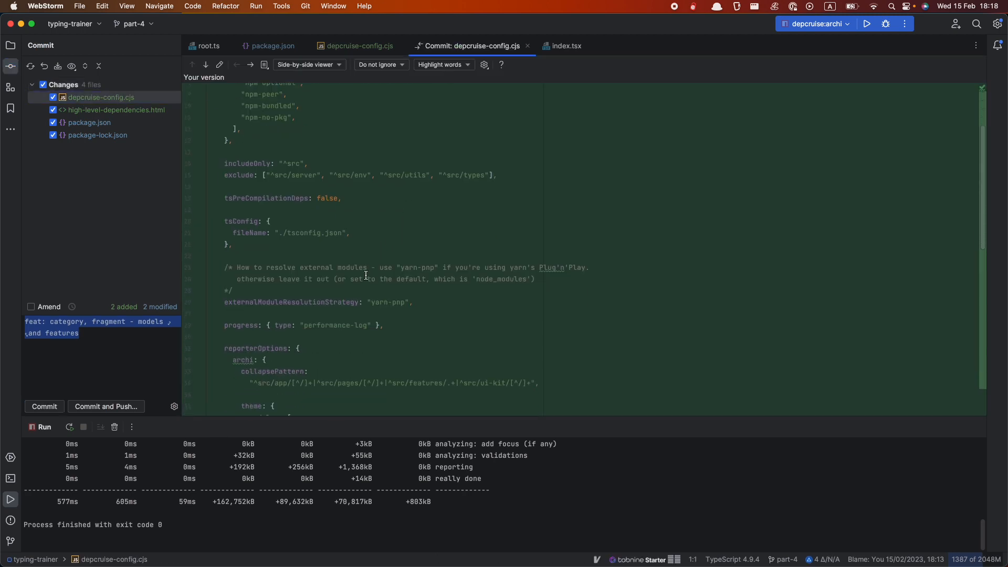
scroll("down", 3)
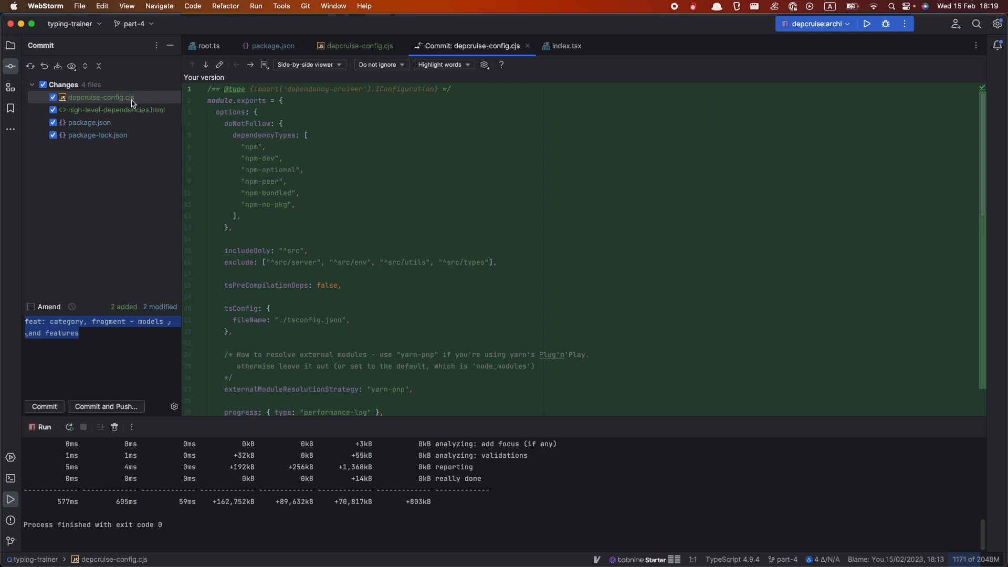
left_click(88, 122)
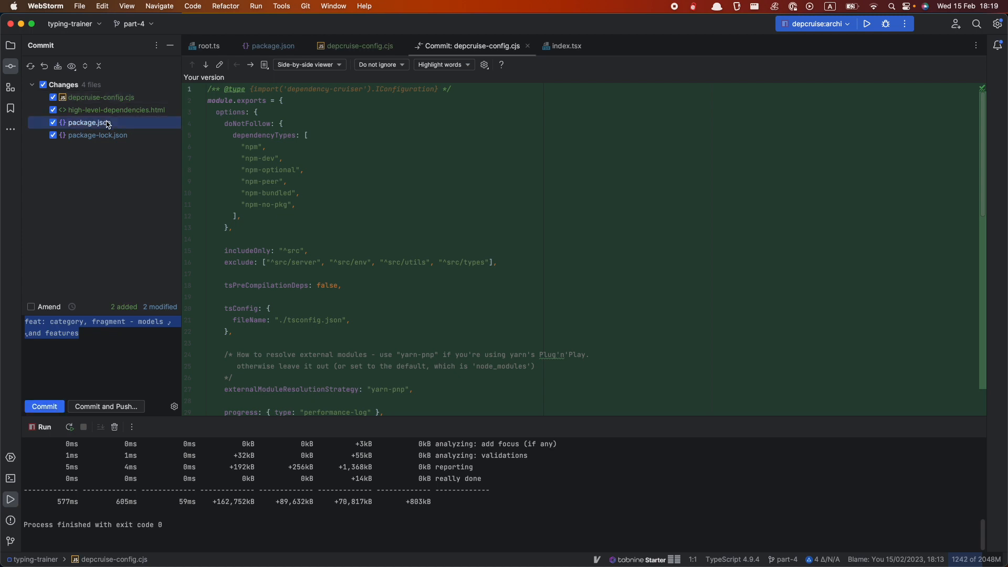
left_click(88, 122)
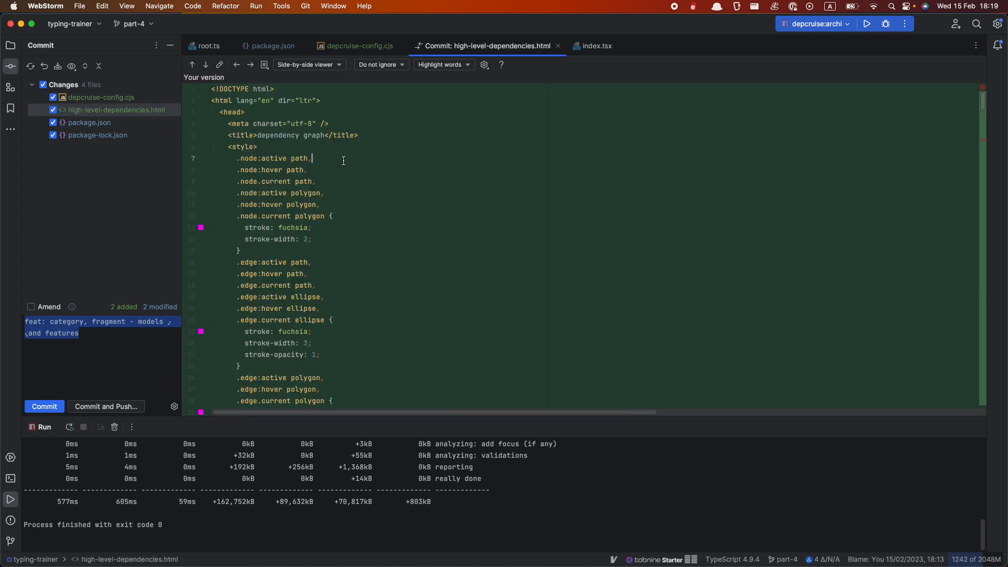
left_click(11, 45)
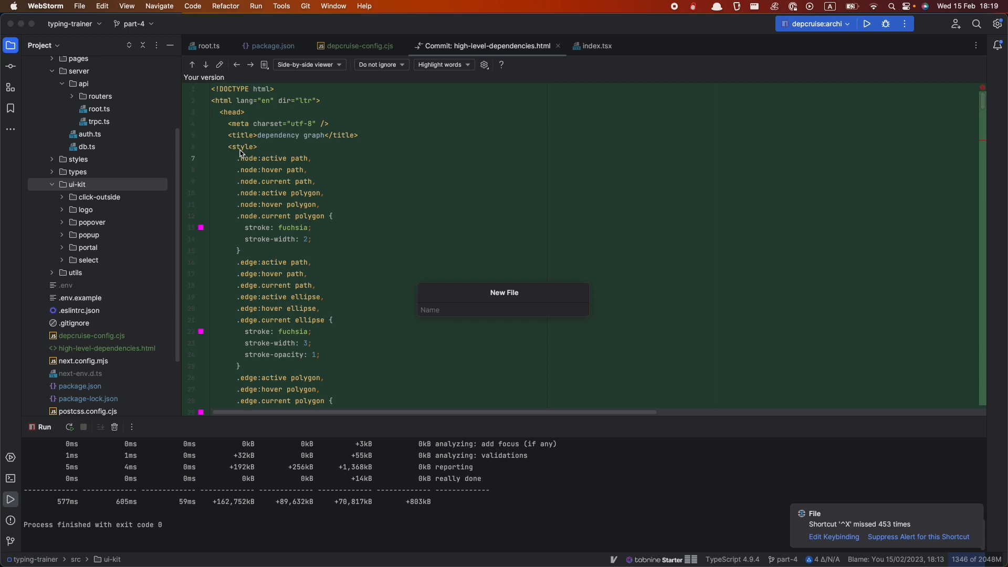
Create src/ui-kit/index.ts re-exporting click-outside, logo, popup, popover, portal and select.
type("index.")
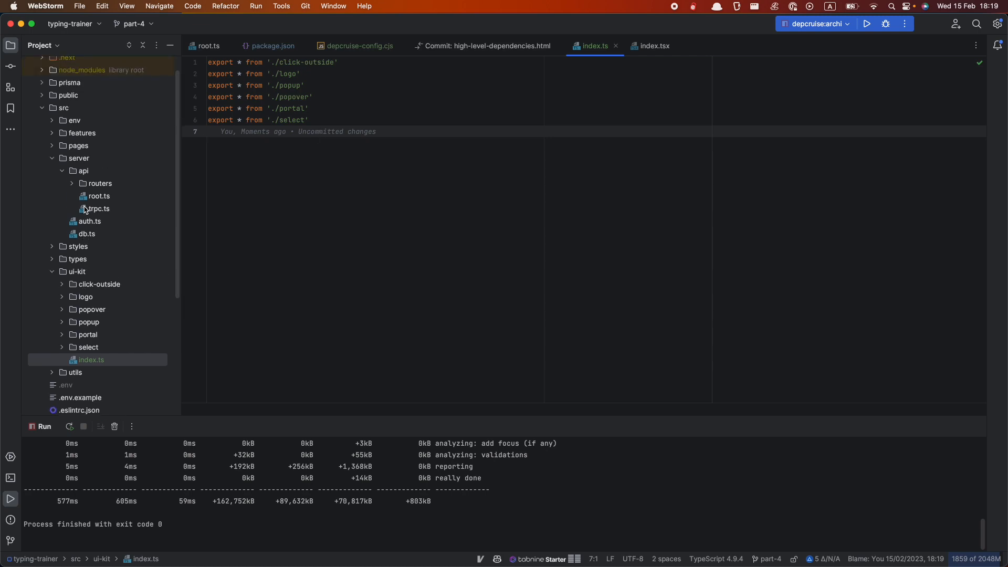
left_click_drag(207, 73, 308, 119)
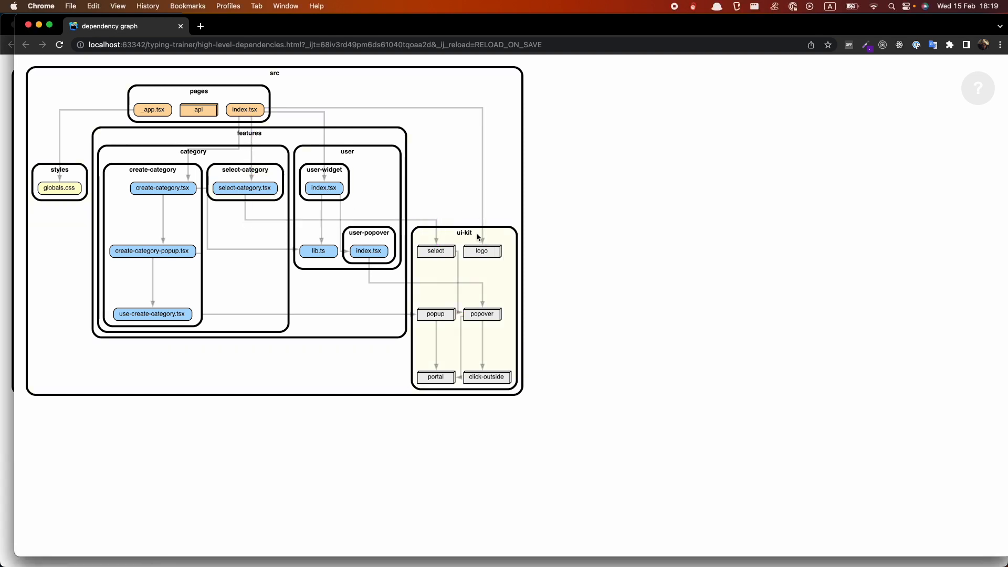
mouse_move(397, 219)
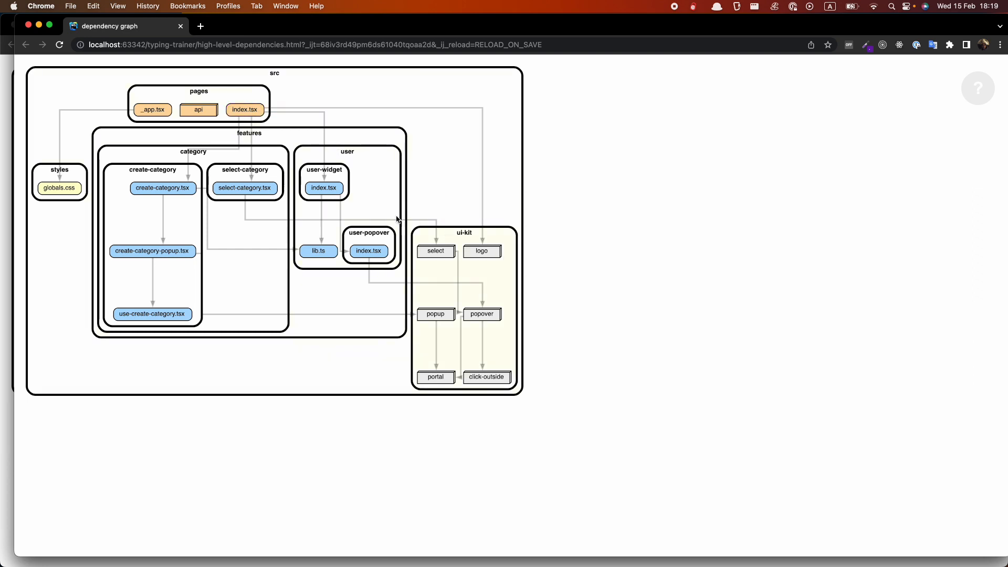
mouse_move(449, 262)
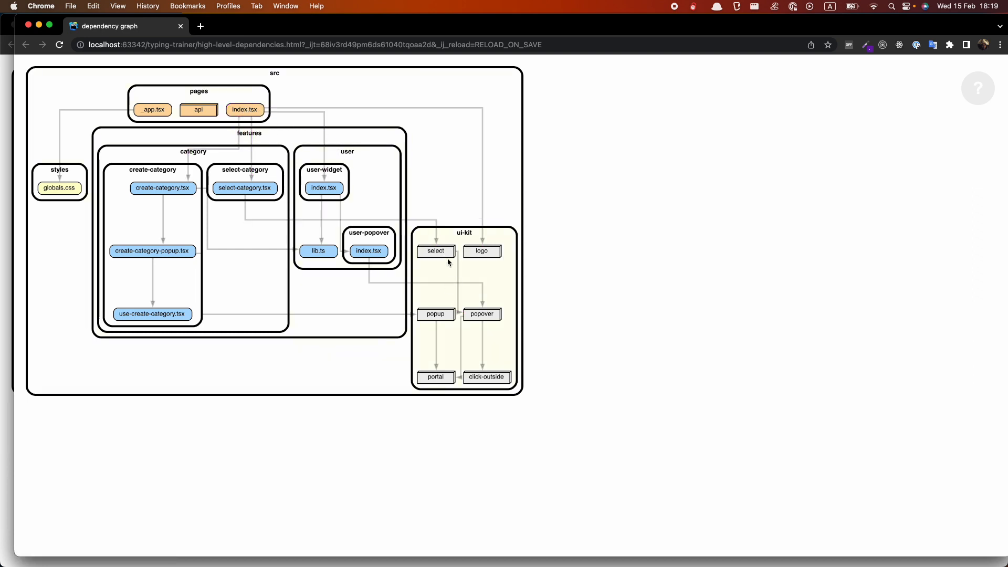
Inspect the ui-kit cluster in Chrome's dependency graph, still referenced module by module.
left_click(245, 188)
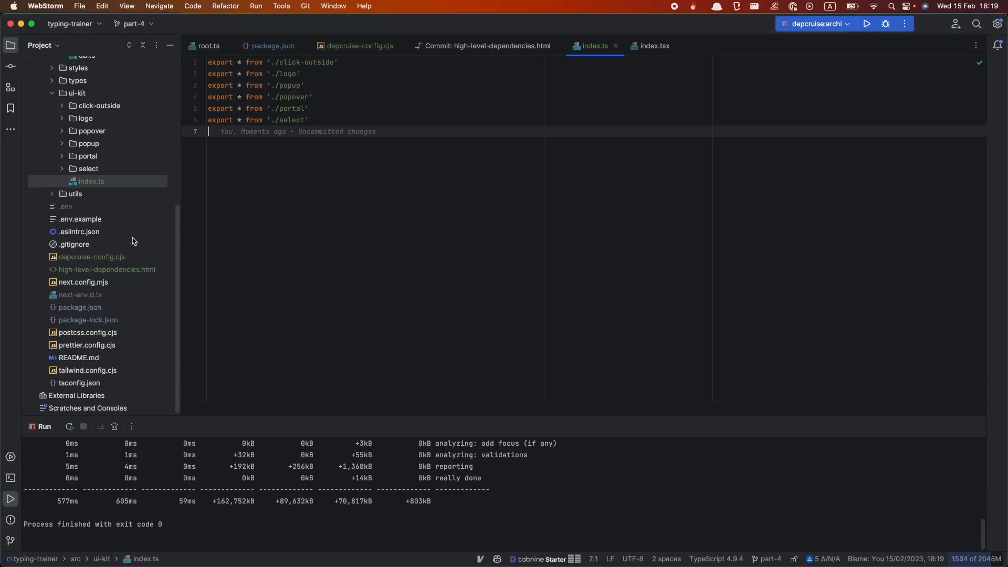
Point select-category.tsx's Option and Select imports at @/src/ui-kit instead of ui-kit/select.
left_click(129, 202)
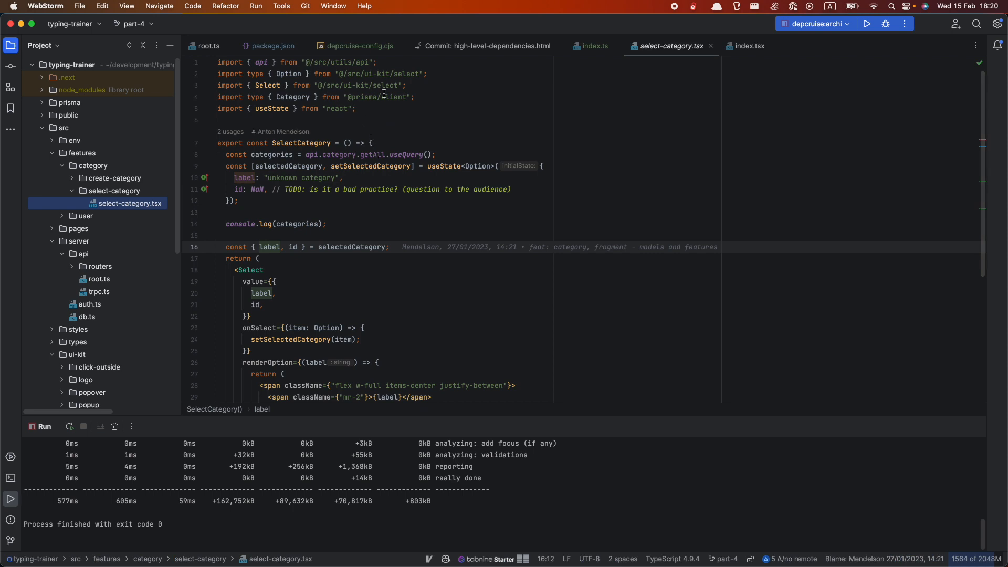
left_click(384, 85)
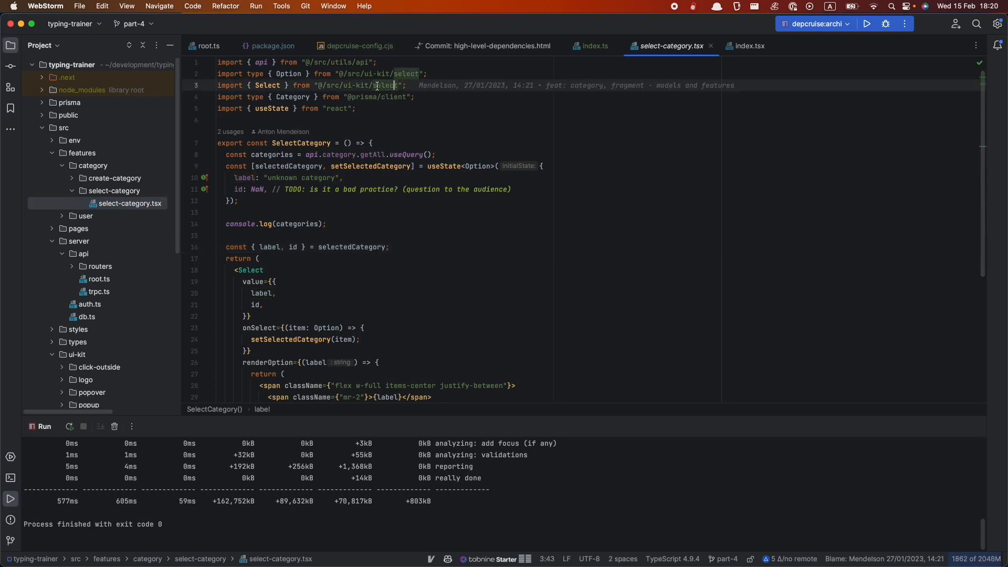
double_click(386, 85)
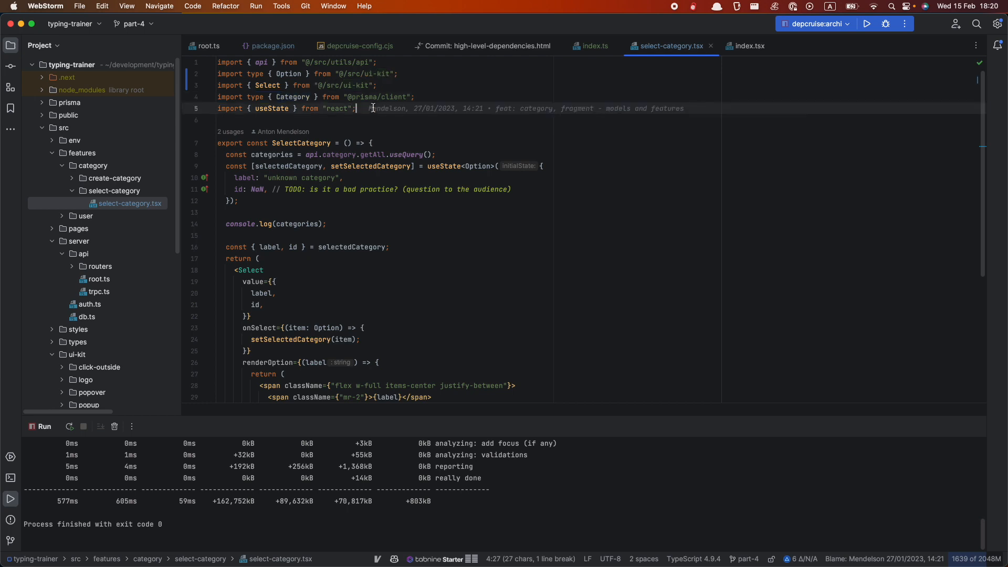
Move on to create-category.tsx and locate the ui-kit index.ts via file search for 'index'.
left_click(132, 191)
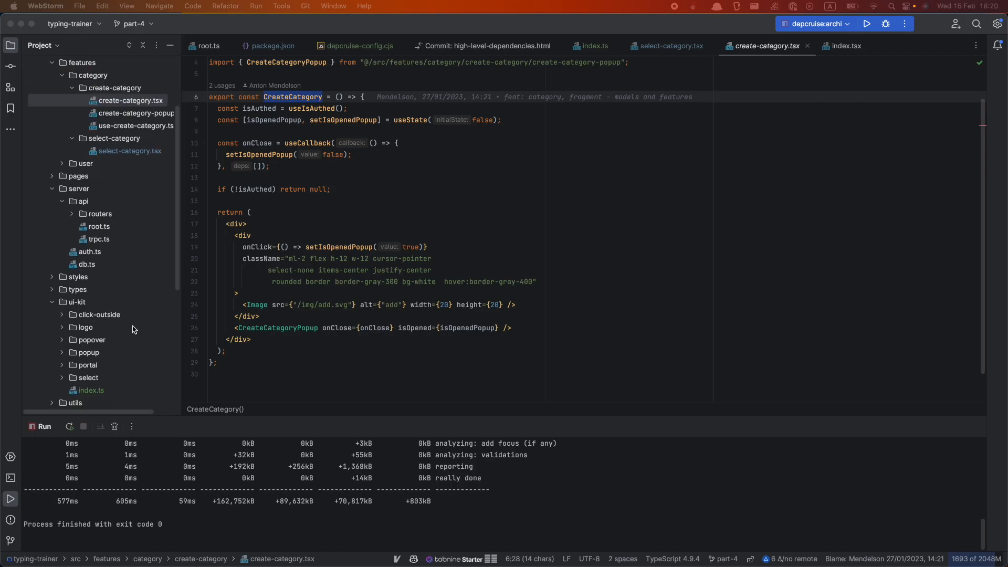
scroll("down", 3)
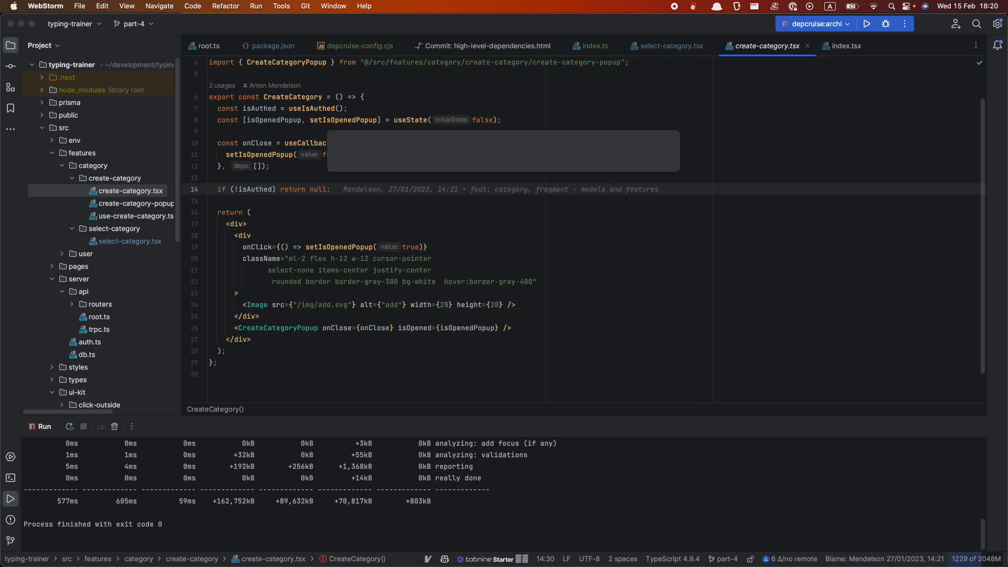
type("index")
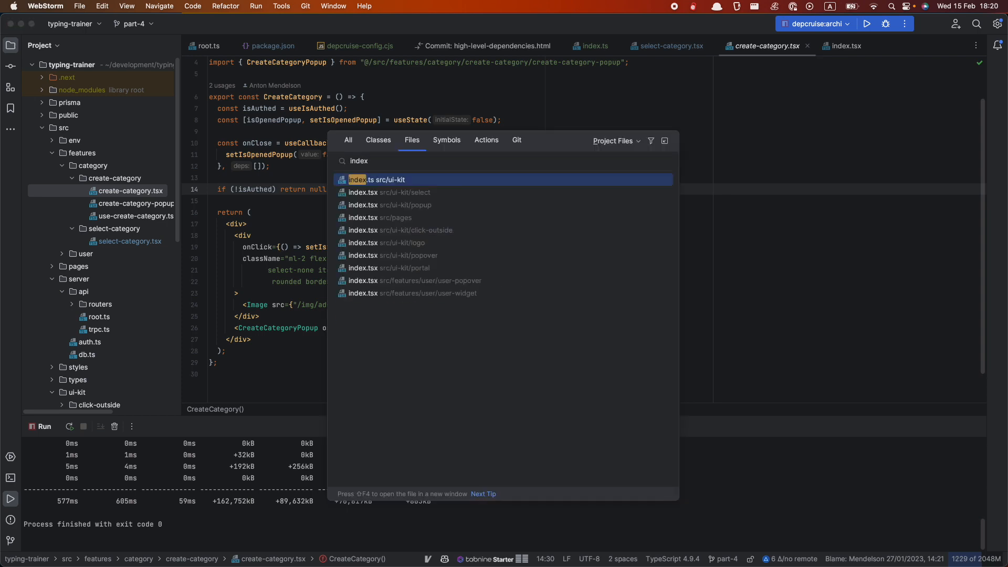
left_click(379, 218)
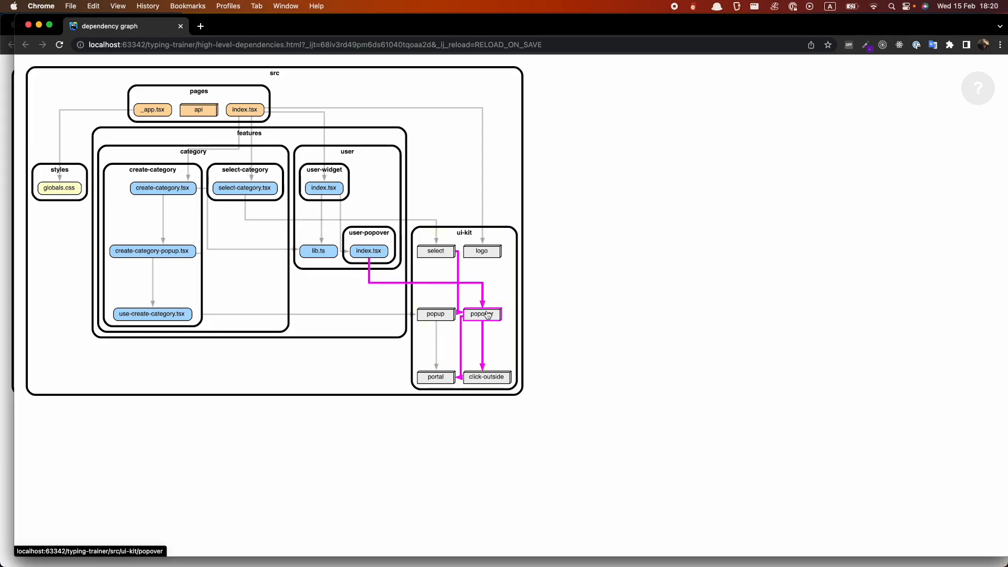
mouse_move(369, 251)
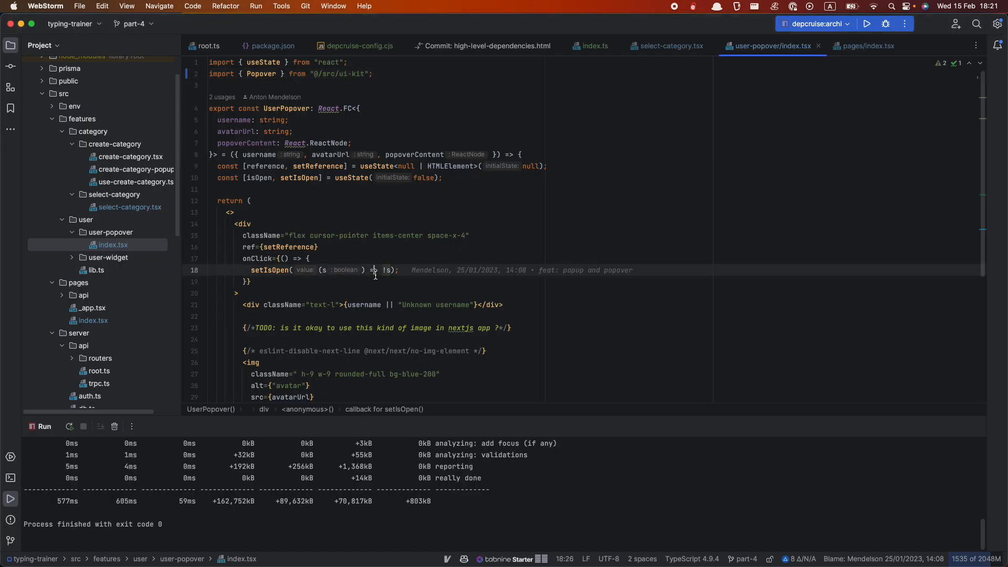
Switch user-popover and create-category-popup imports to @/src/ui-kit and rerun depcruise:archi.
left_click(880, 45)
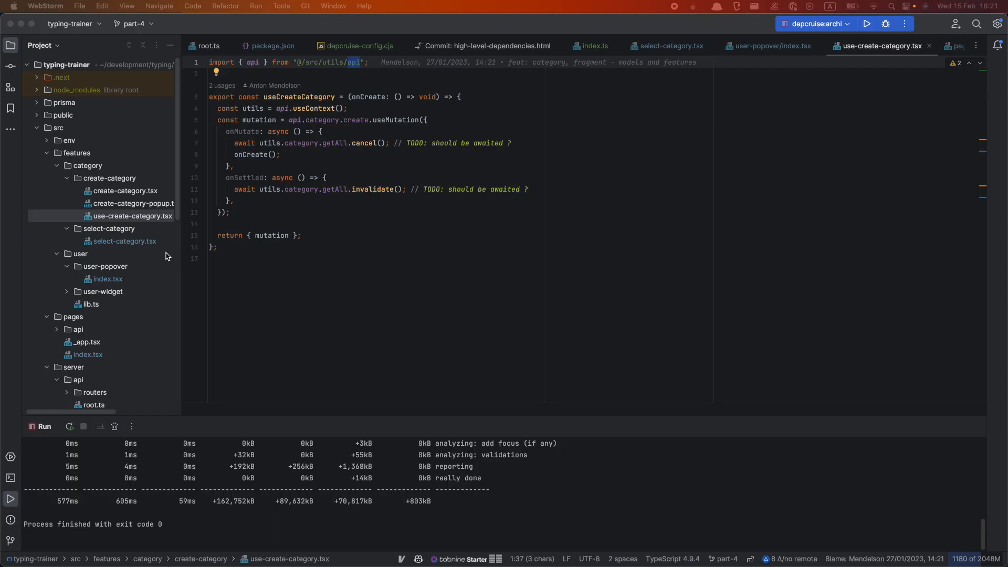
left_click(133, 202)
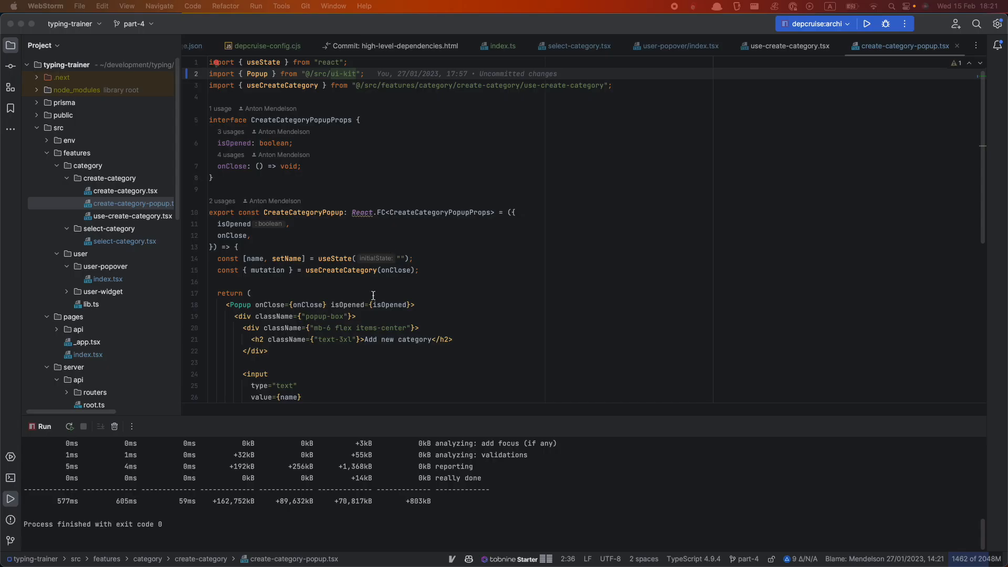
scroll("down", 3)
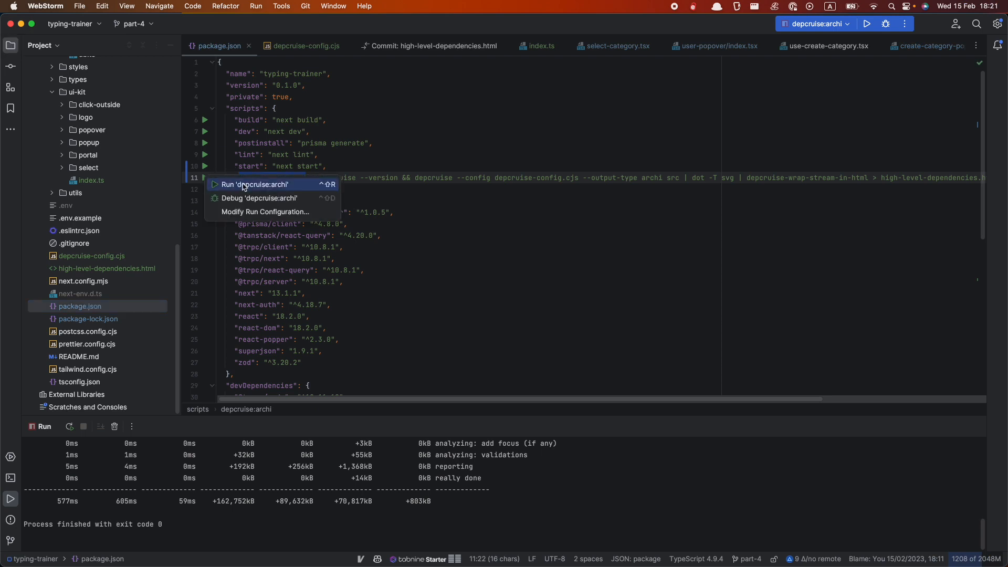
left_click(254, 185)
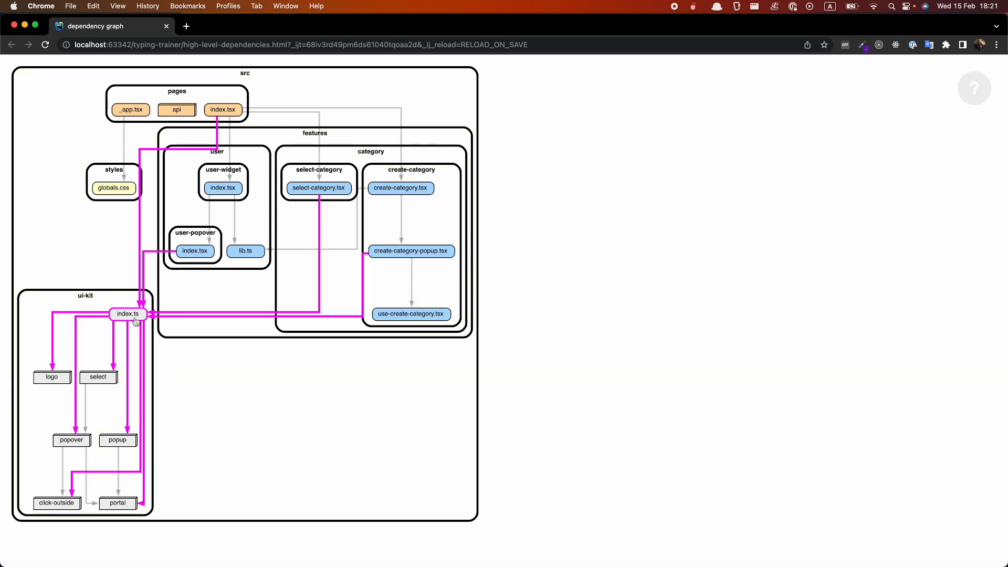
mouse_move(129, 313)
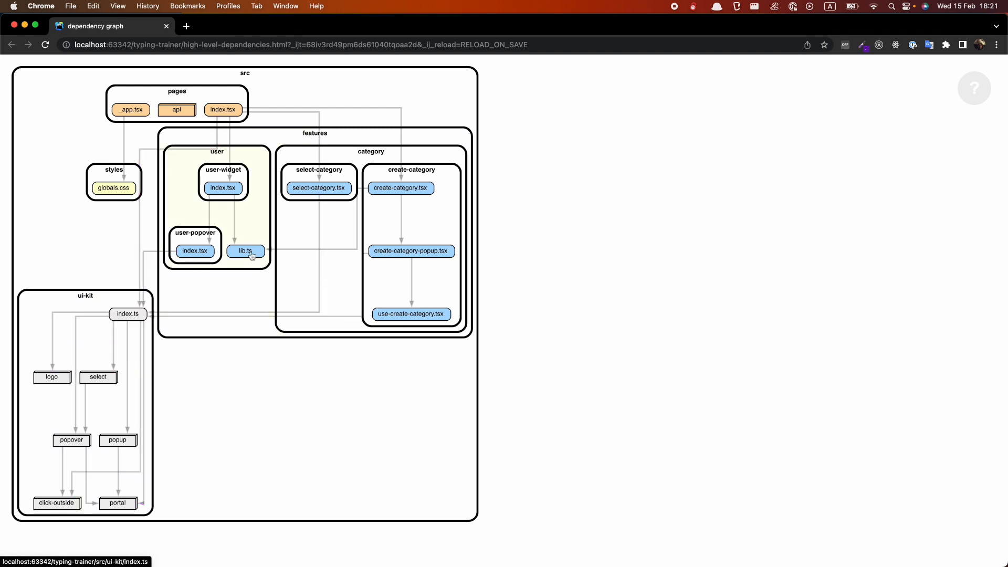
mouse_move(396, 234)
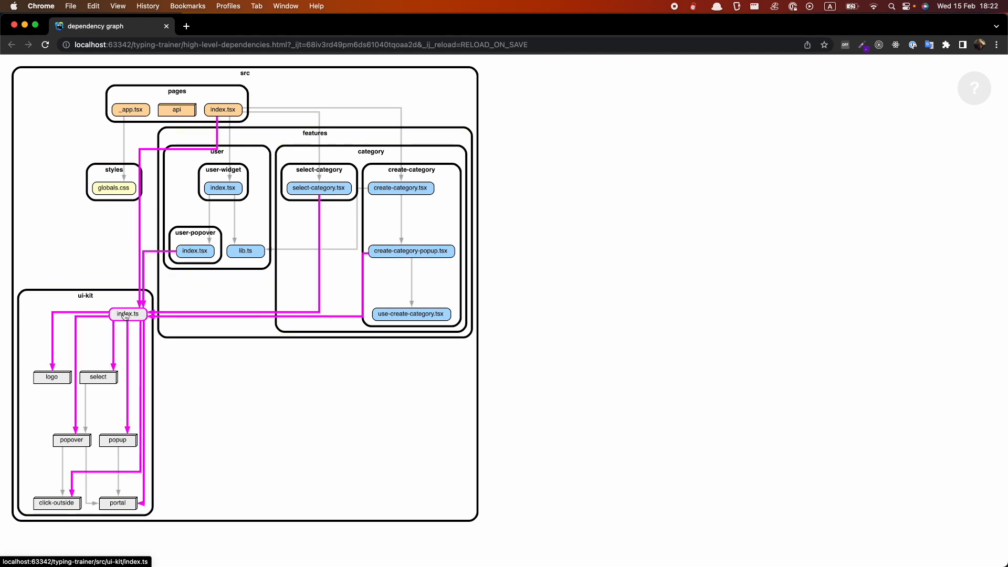
mouse_move(127, 314)
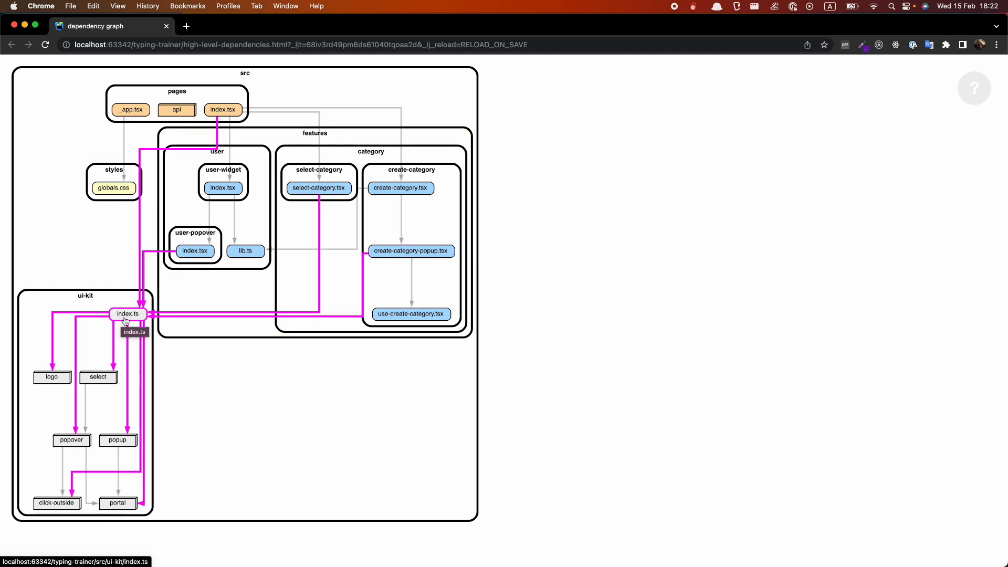
mouse_move(53, 377)
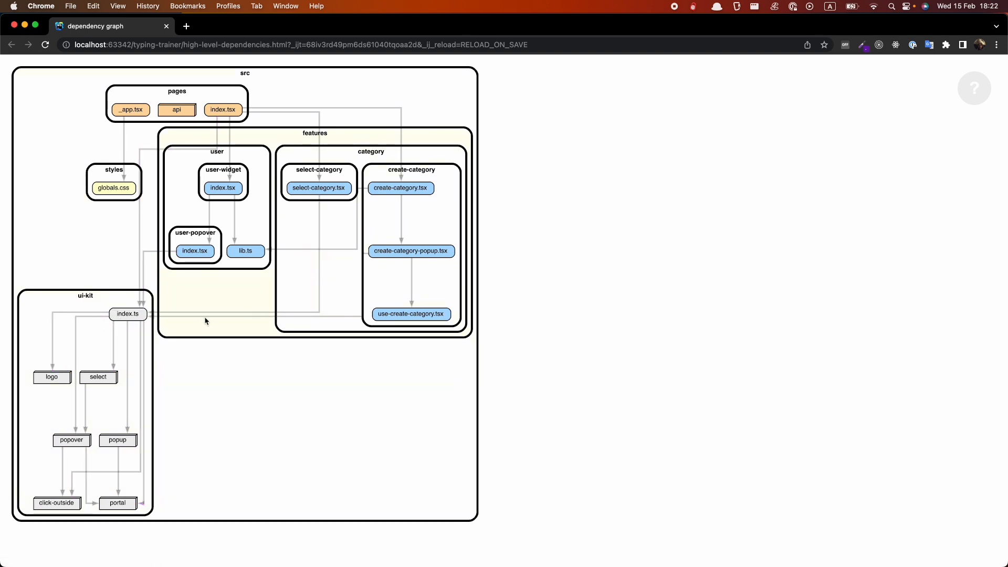
mouse_move(127, 314)
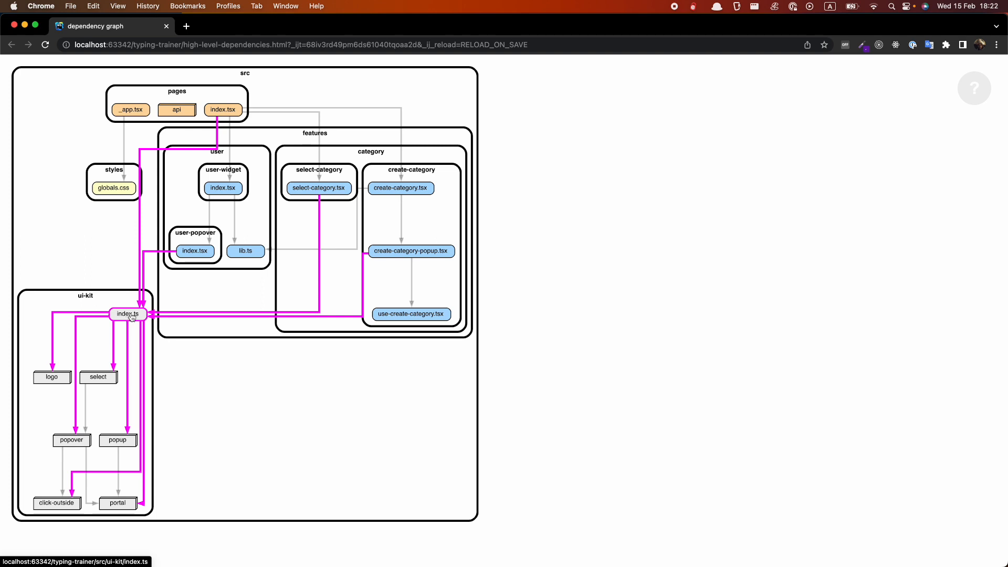
mouse_move(391, 185)
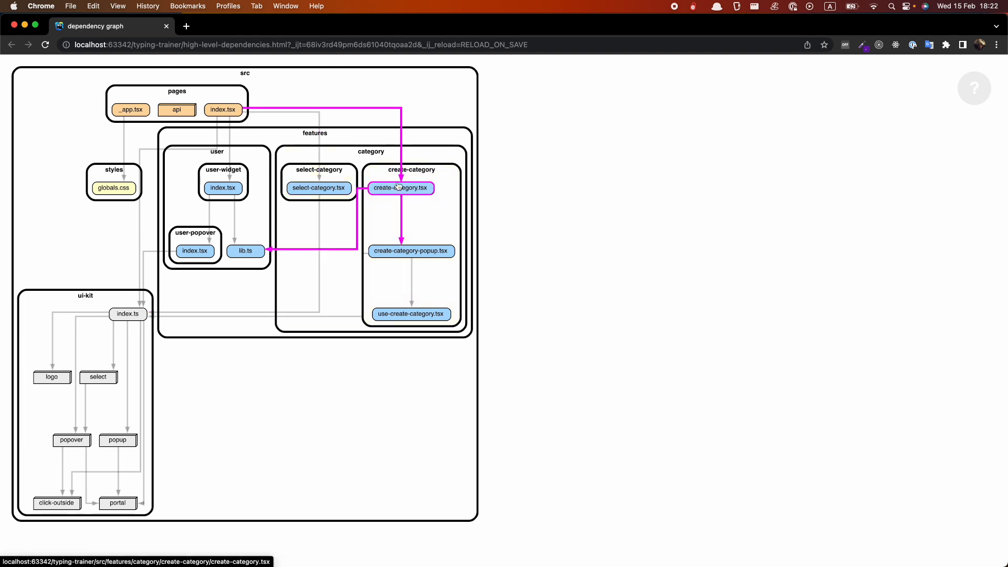
mouse_move(279, 198)
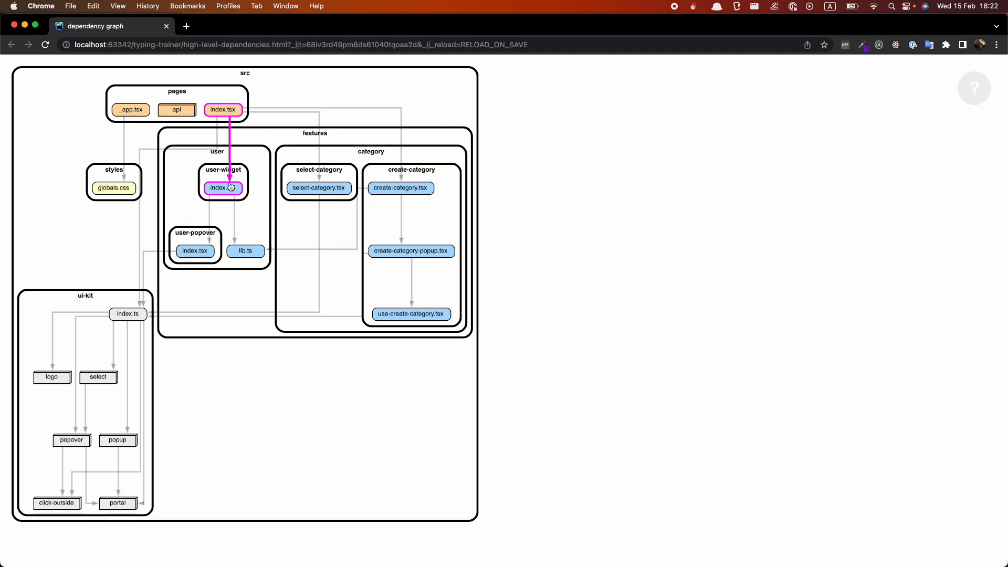
mouse_move(225, 207)
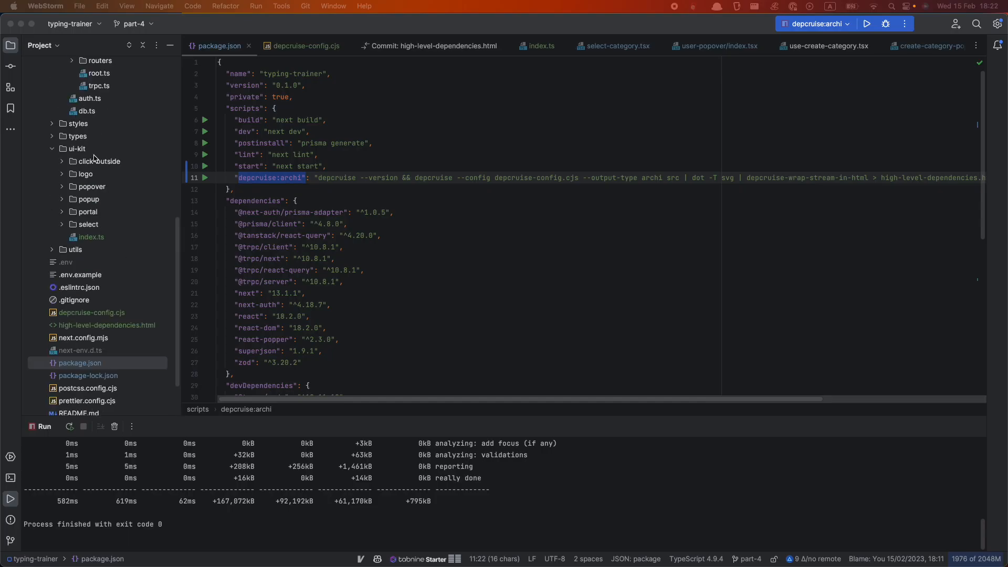
Add features/user/index.ts re-exporting ./lib, ./user-popover and ./user-widget.
right_click(84, 187)
type("index")
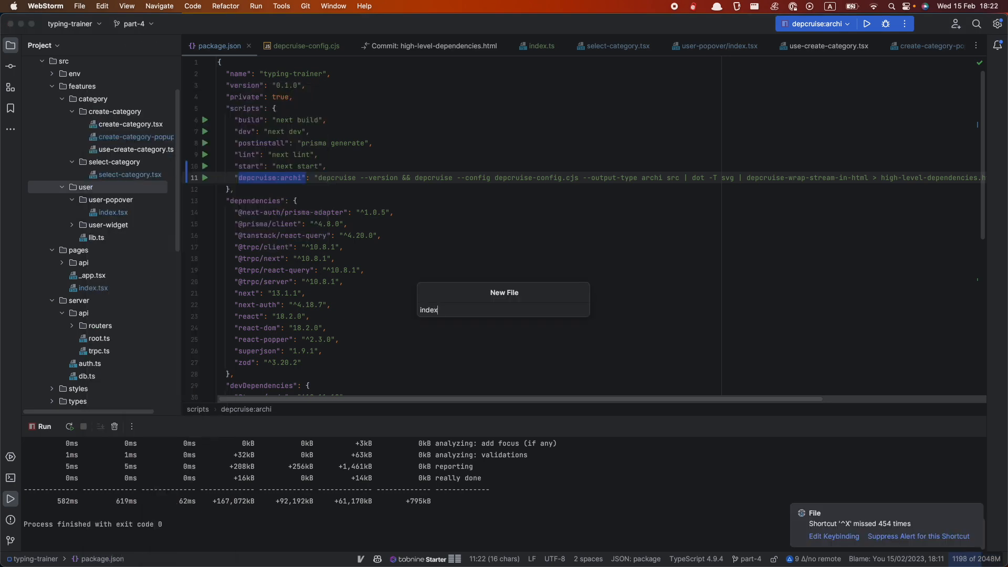
key("Enter")
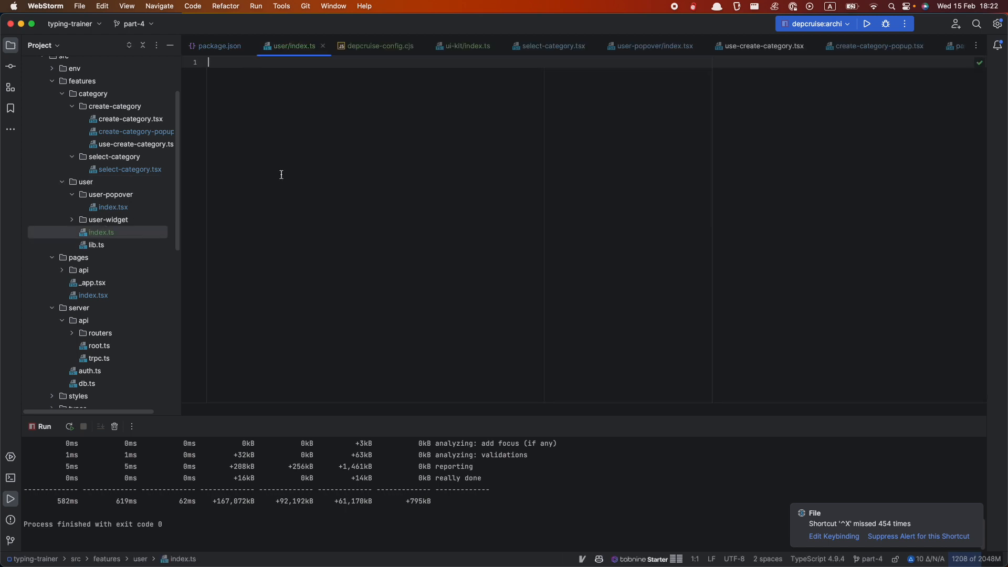
type("export *")
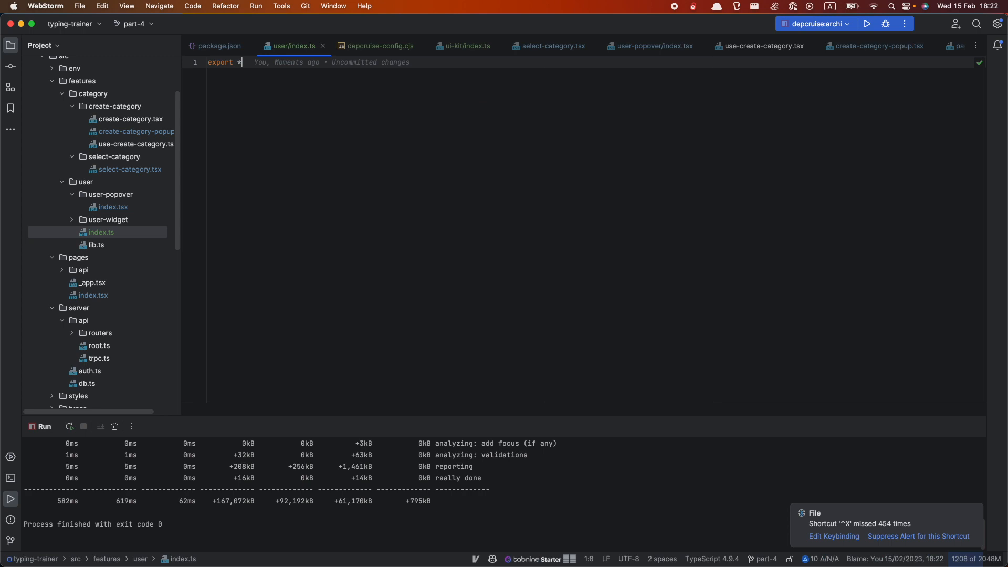
type("from")
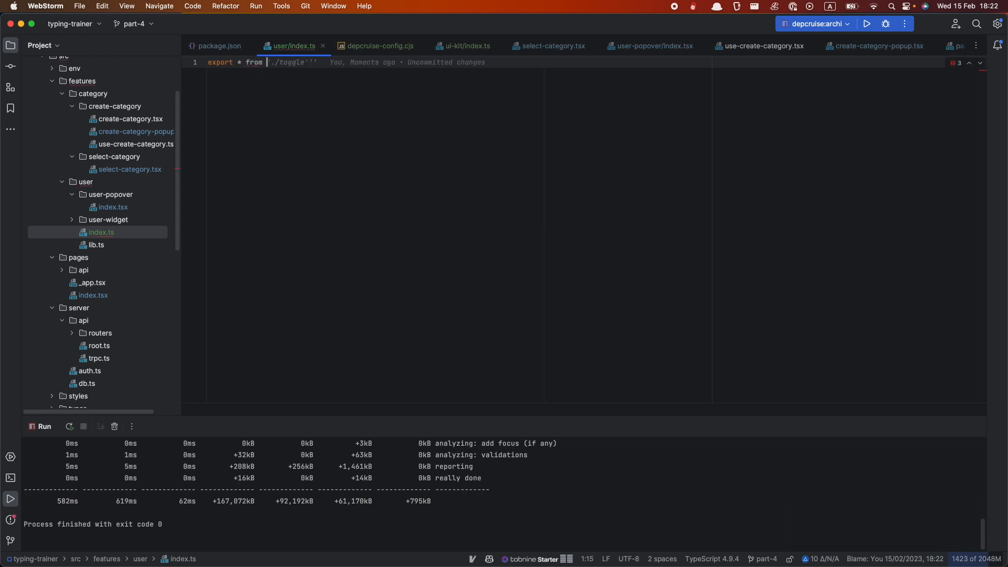
type("common';")
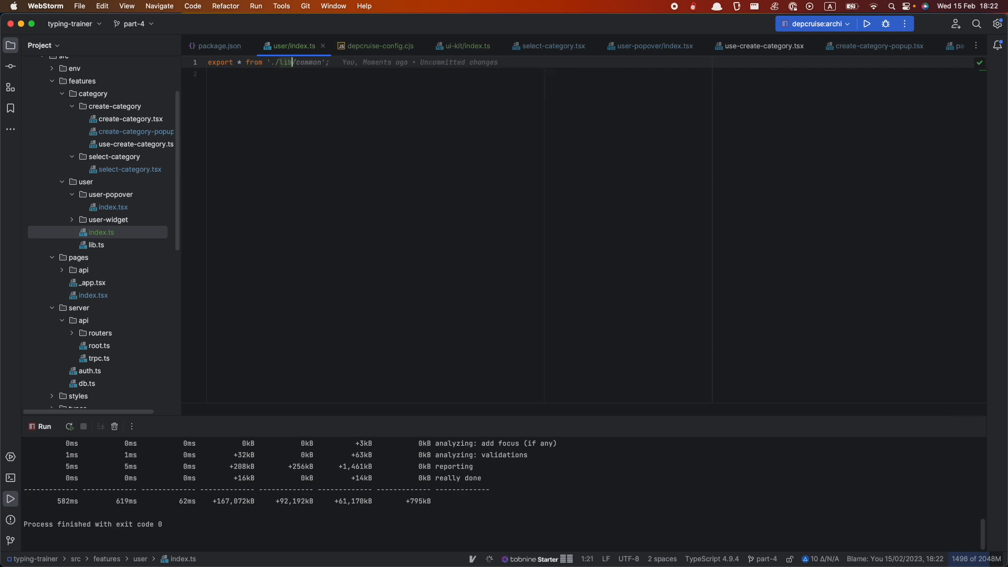
type("export * from './lib'")
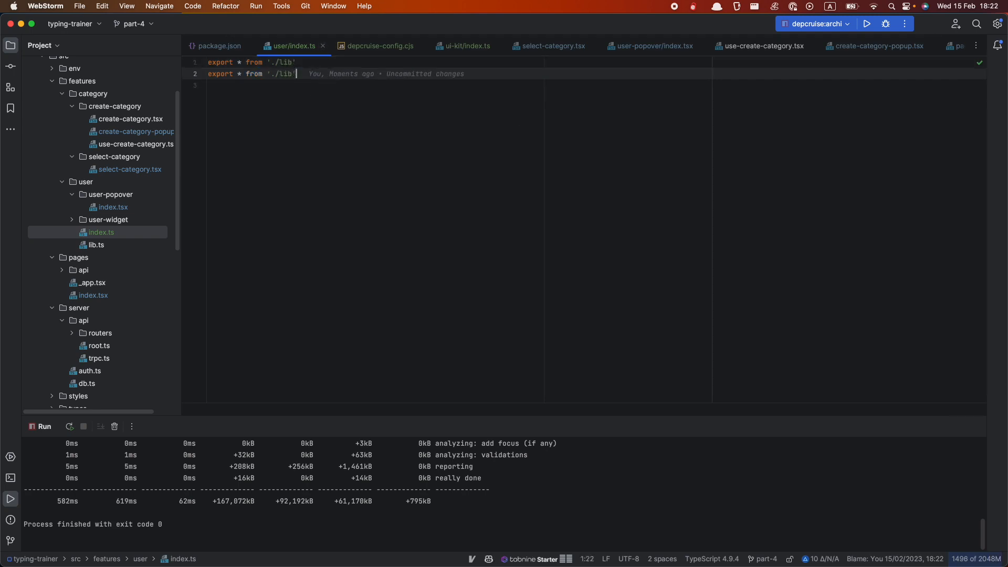
double_click(286, 74)
type("user-popover")
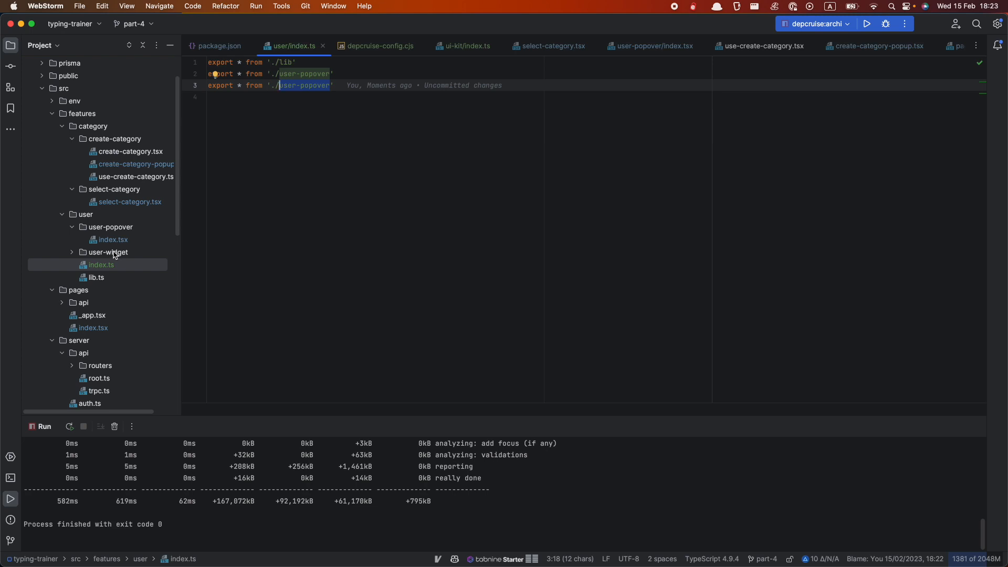
mouse_move(229, 184)
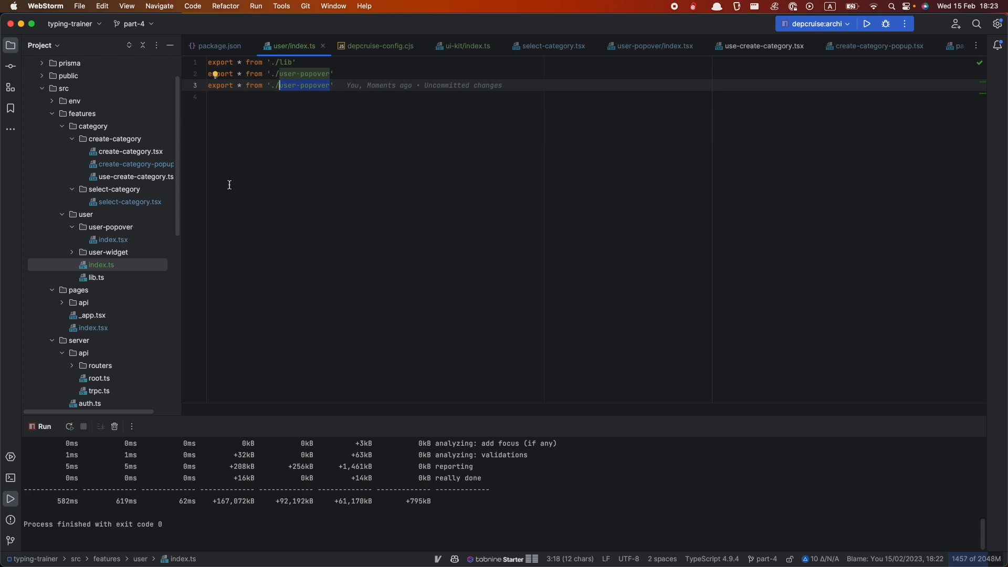
mouse_move(154, 175)
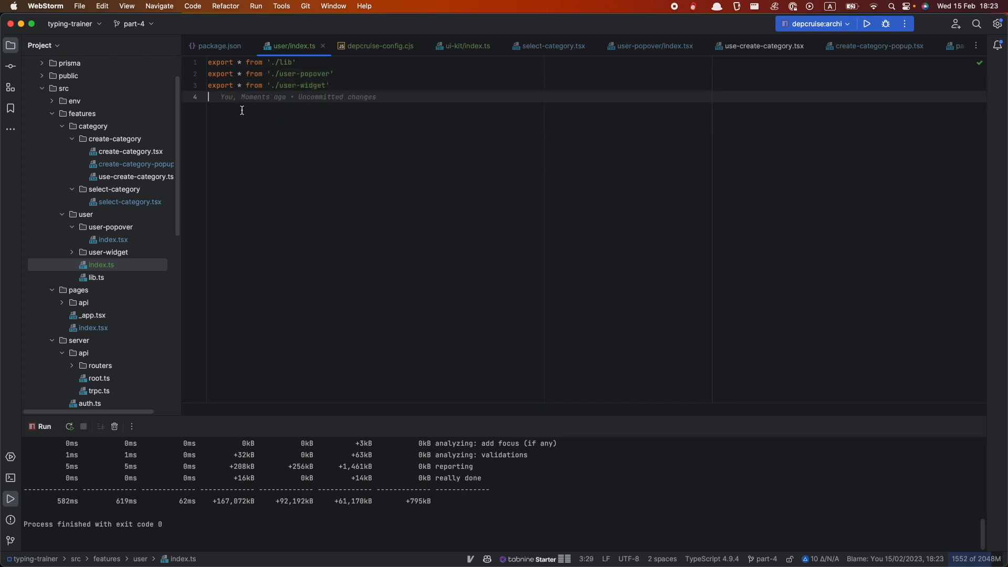
left_click(84, 218)
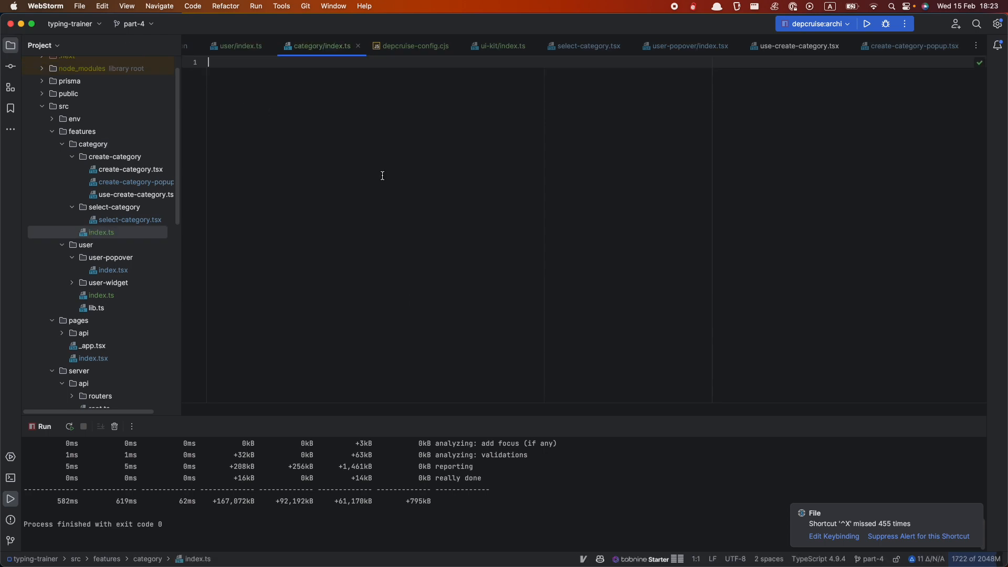
Fill features/category/index.ts with re-exports of create-category, create-category-popup, use-create-category and select-category.
type("export * from ''")
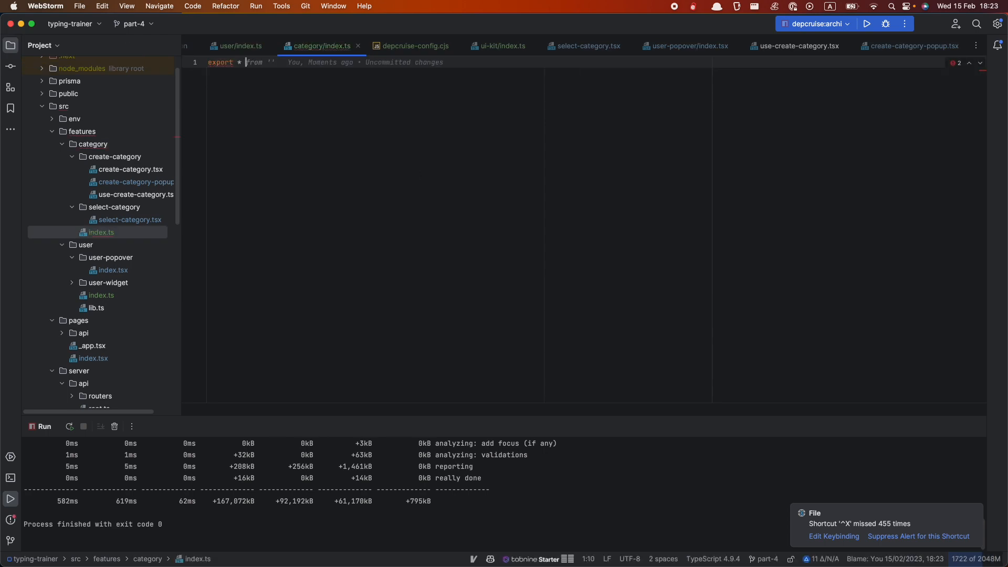
type("./category/create-category")
type("export * from './select-category/select-category'")
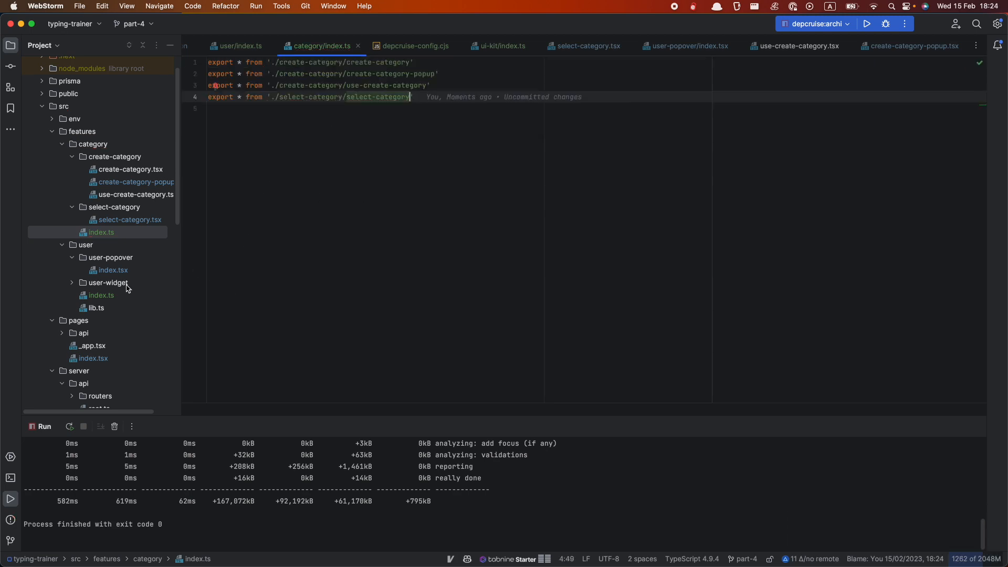
scroll("down", 3)
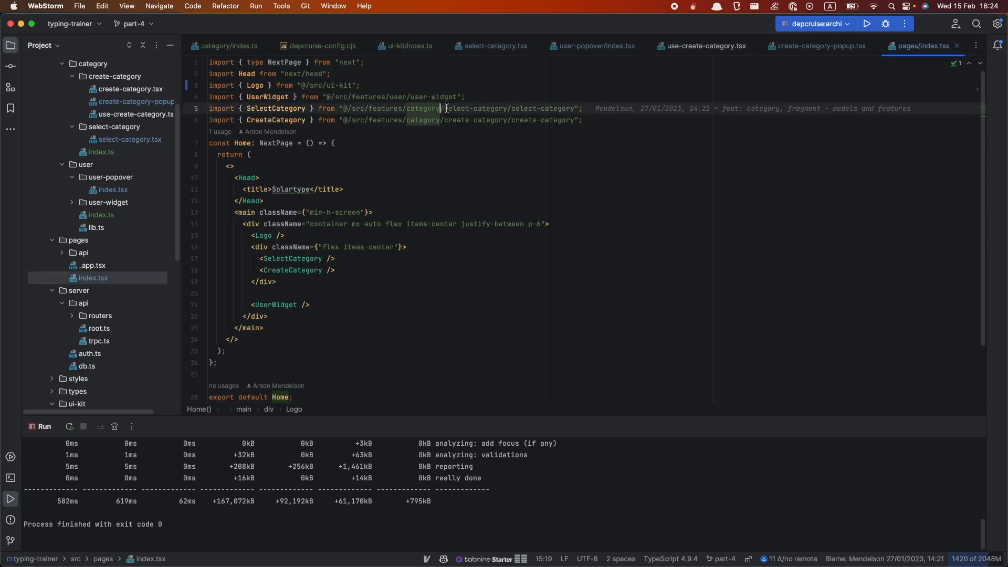
Import UserWidget from '@/src/features/user' and SelectCategory, CreateCategory from '@/src/features/category' in pages/index.tsx.
left_click(332, 143)
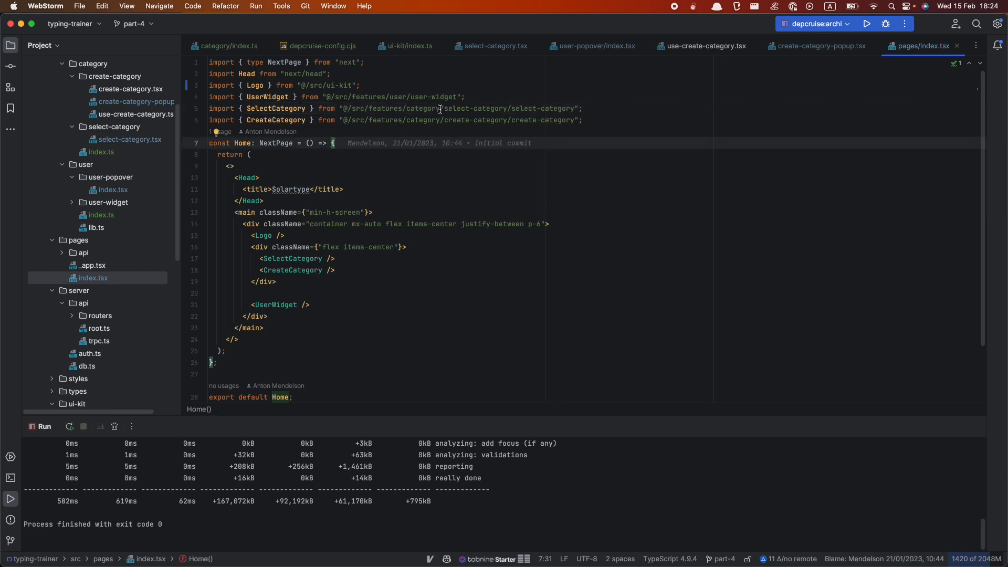
left_click(275, 108)
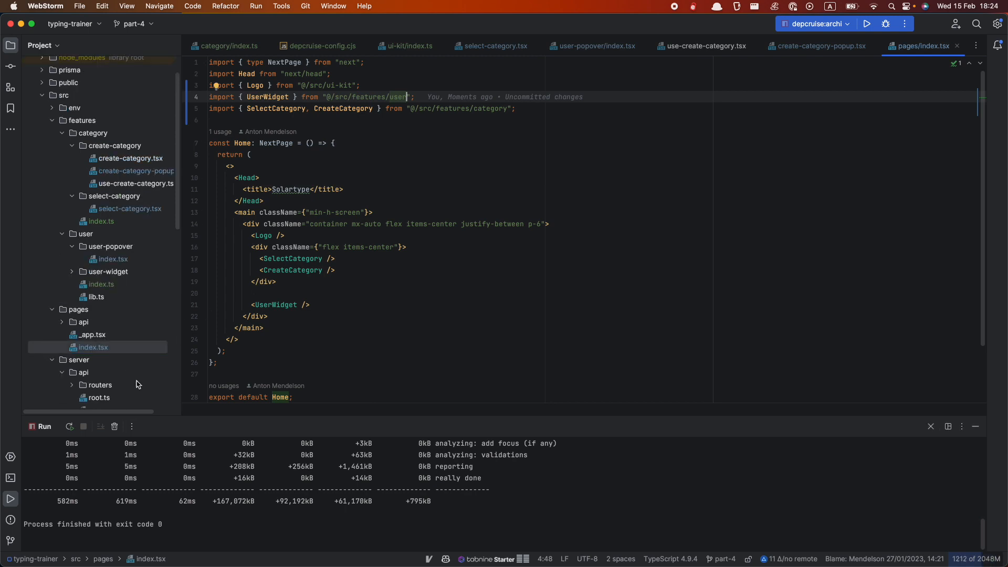
scroll("down", 3)
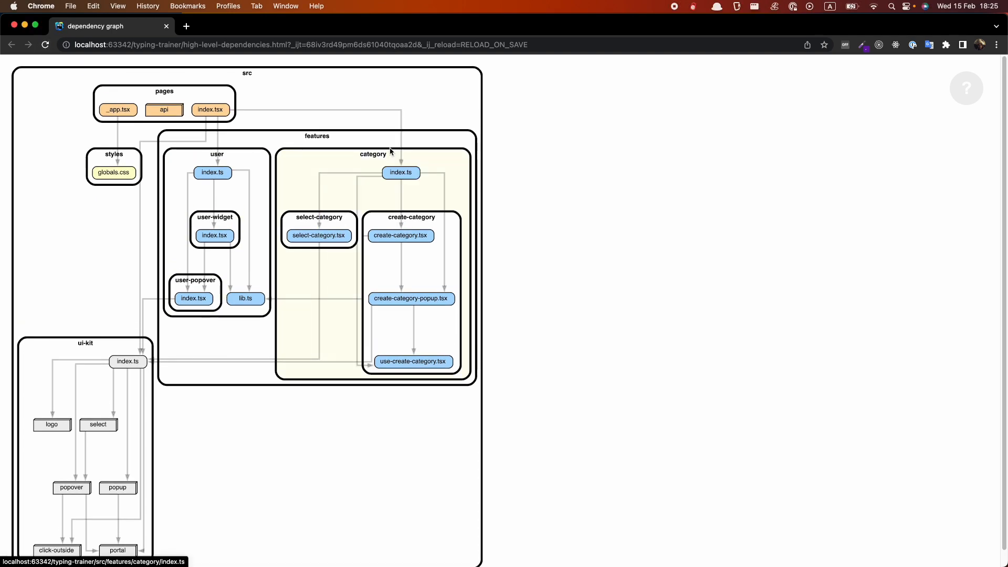
mouse_move(391, 197)
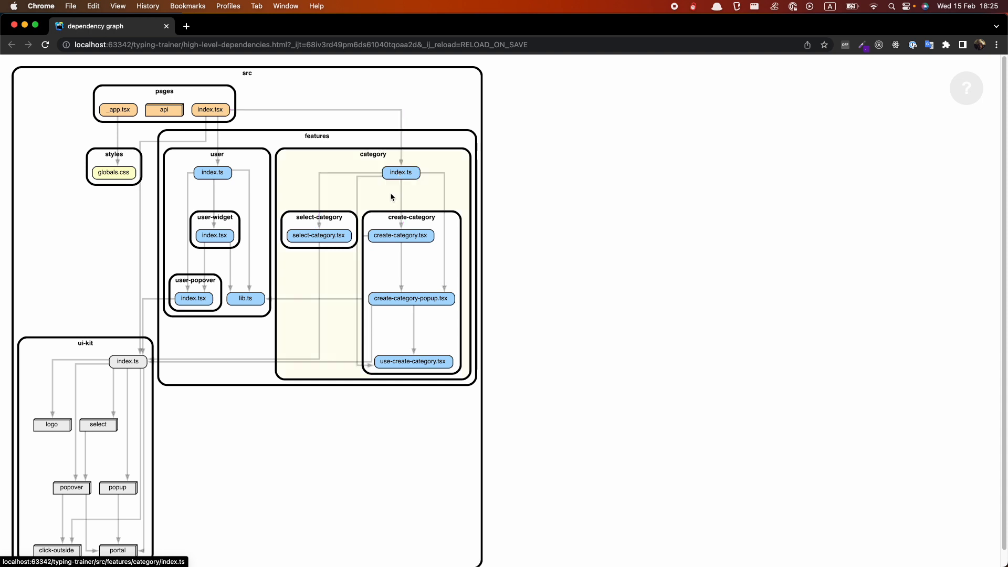
Highlight the category feature's dependency edges in the reloaded dependency graph.
left_click(318, 235)
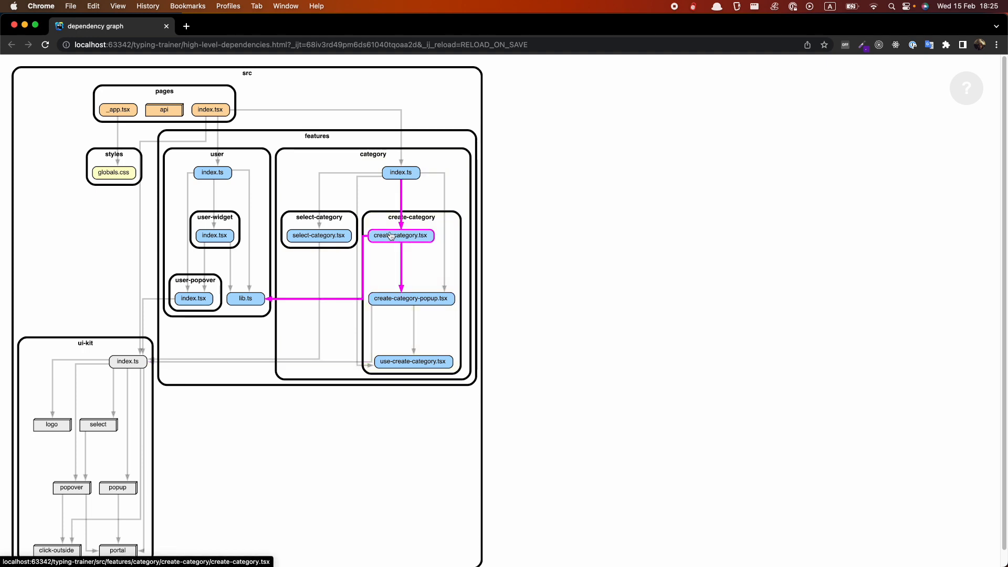
mouse_move(396, 243)
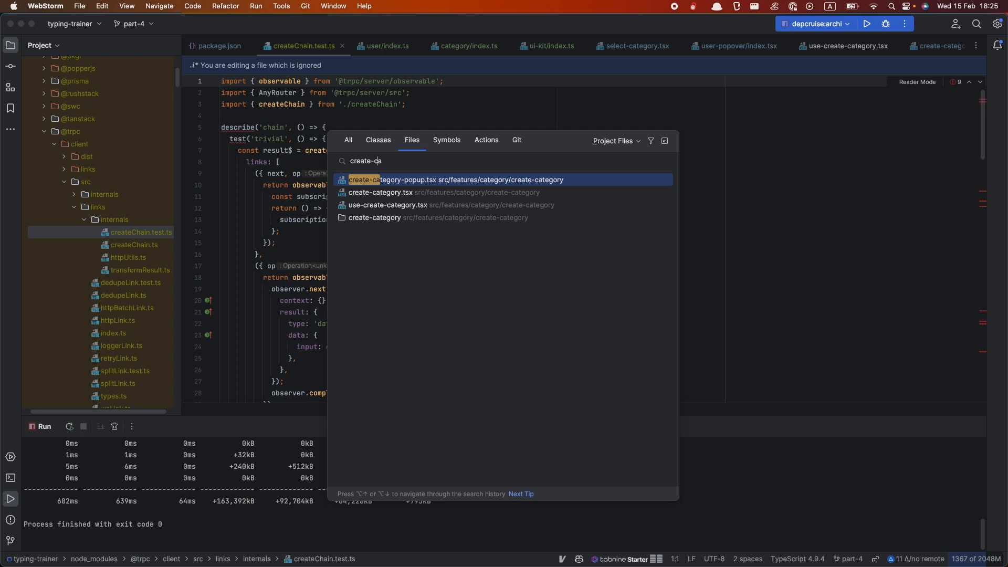
Open create-category.tsx from the Search Everywhere results.
left_click(379, 192)
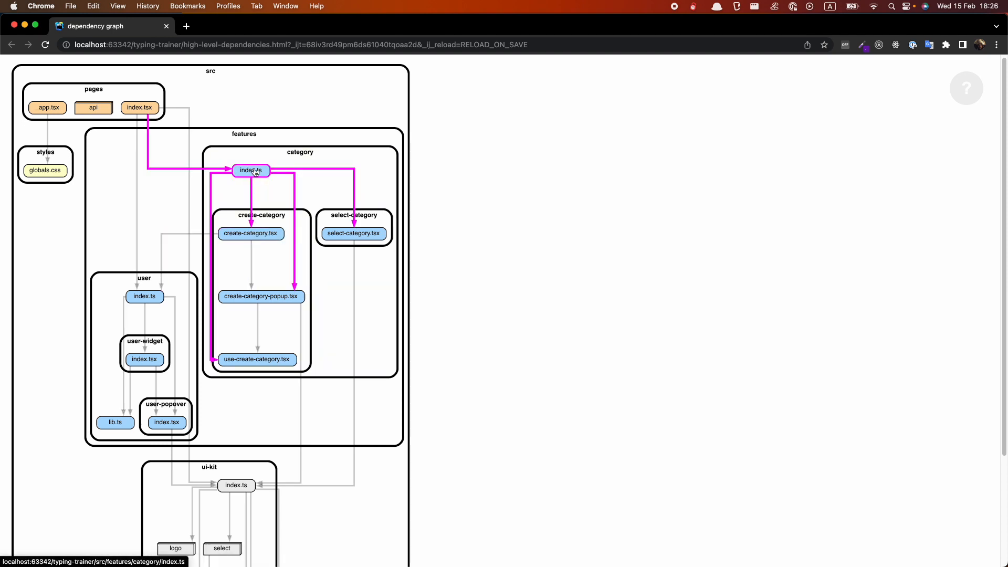
mouse_move(249, 170)
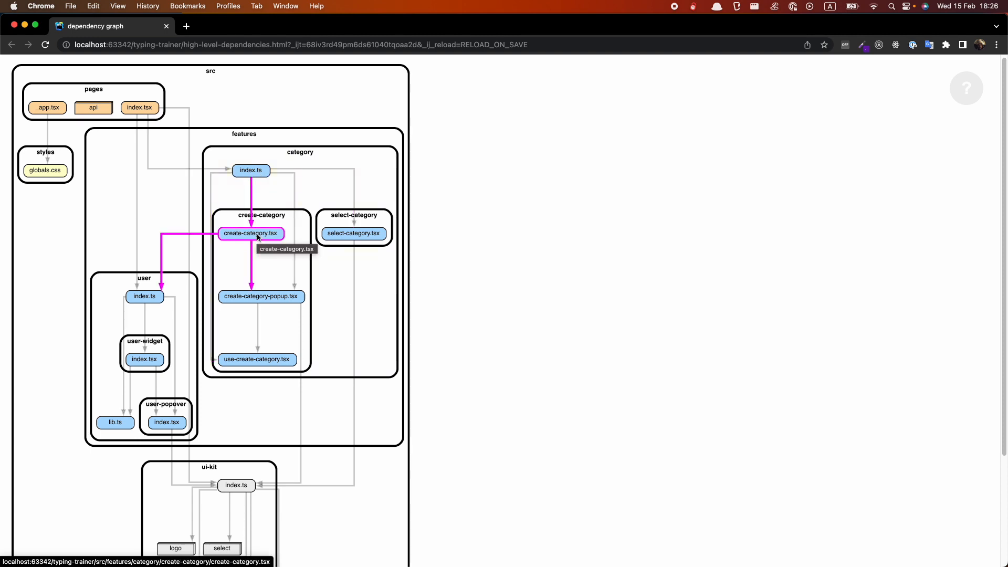
mouse_move(144, 359)
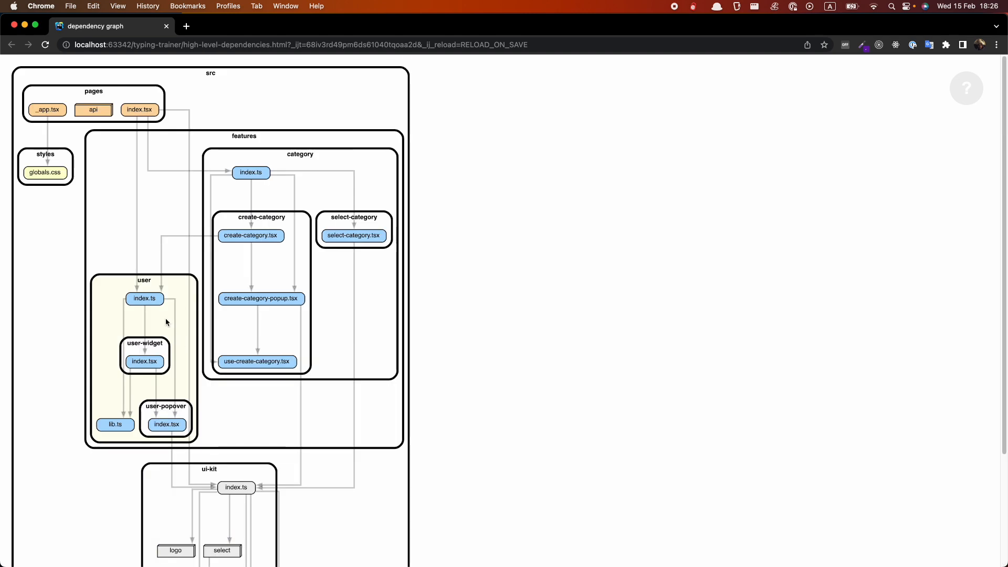
mouse_move(157, 290)
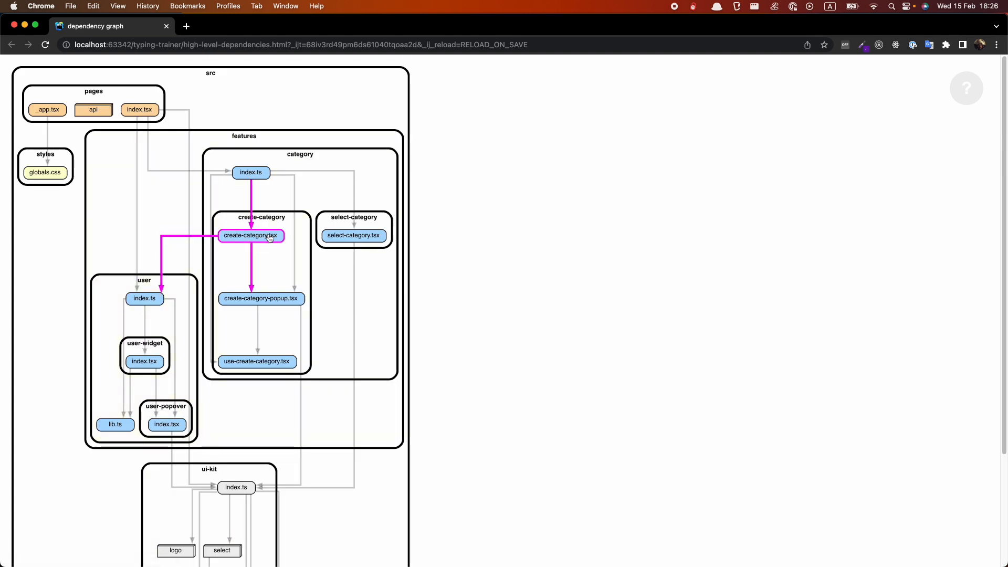
Highlight create-category.tsx's edge to user/index.ts in the refreshed graph.
left_click(144, 298)
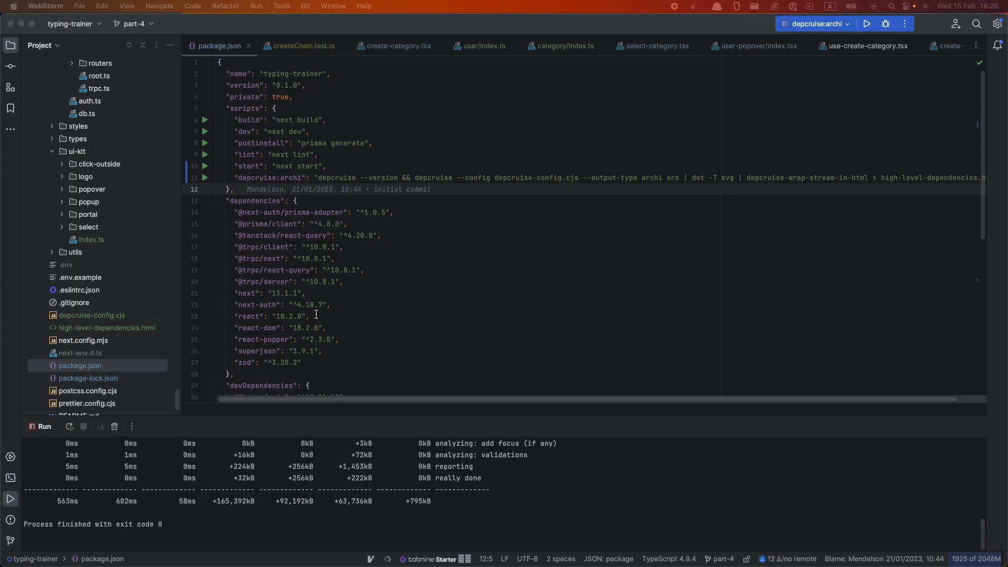
mouse_move(486, 254)
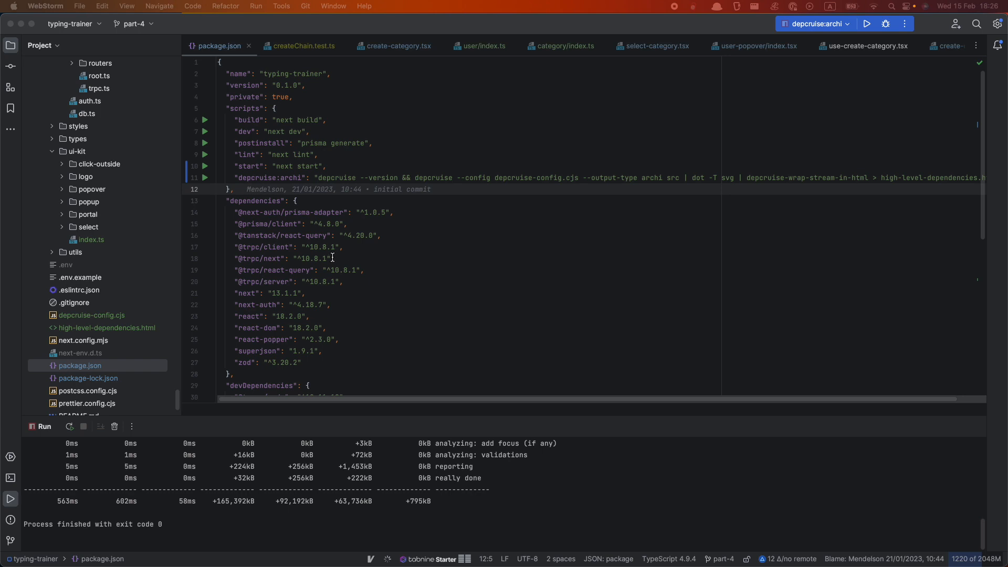
Scroll package.json's devDependencies and expand the collapsed typing-trainer root node.
scroll("down", 3)
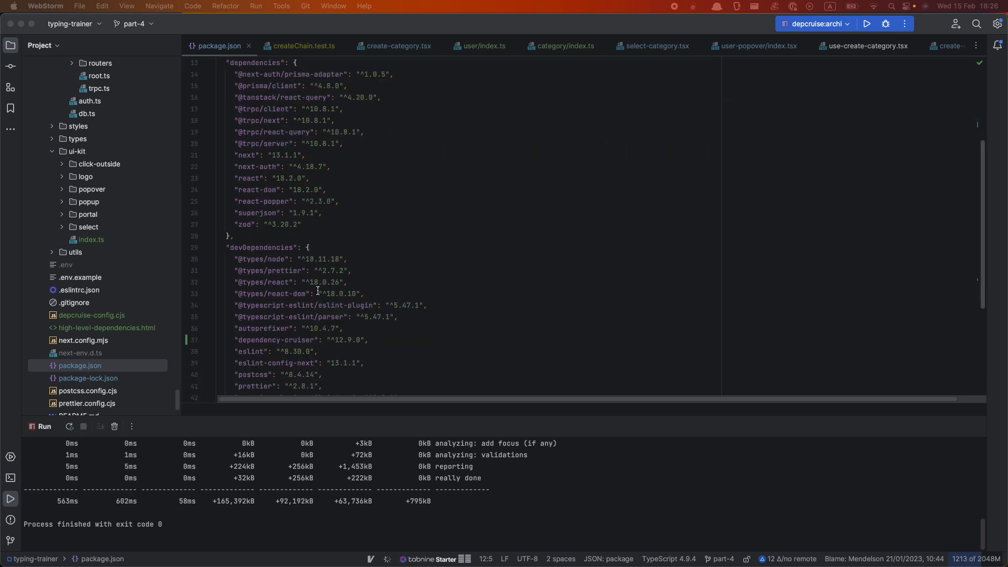
scroll("down", 3)
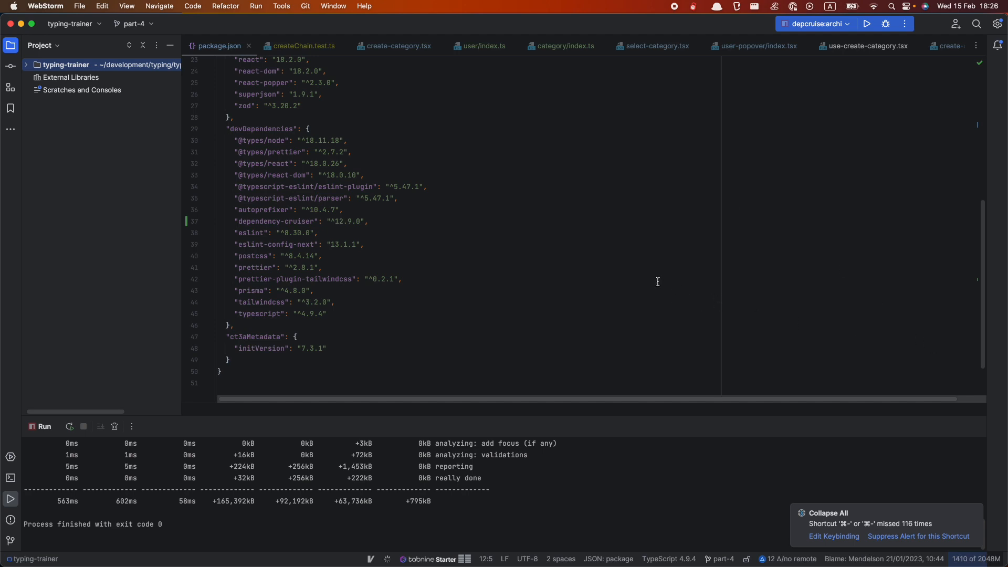
mouse_move(577, 280)
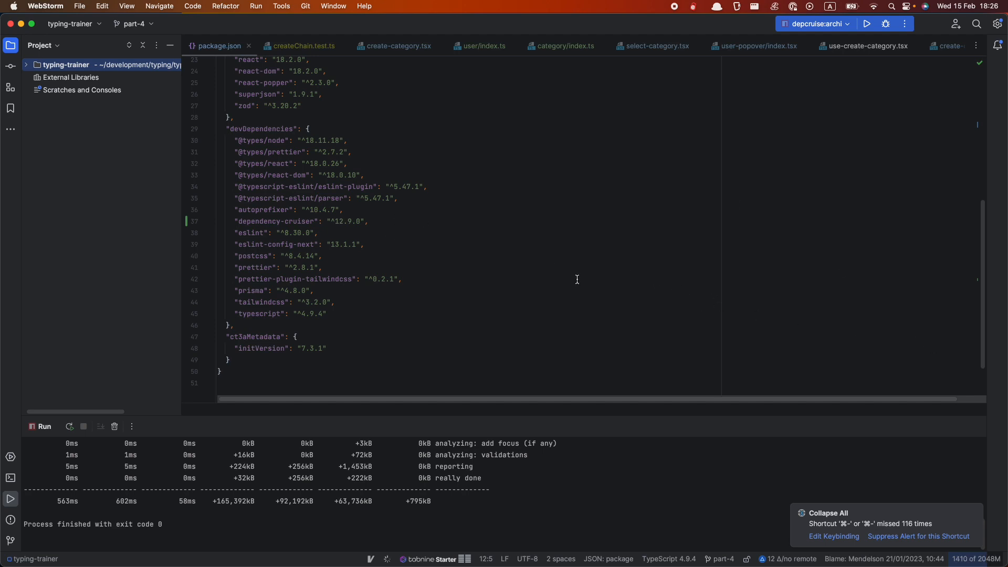
left_click(26, 64)
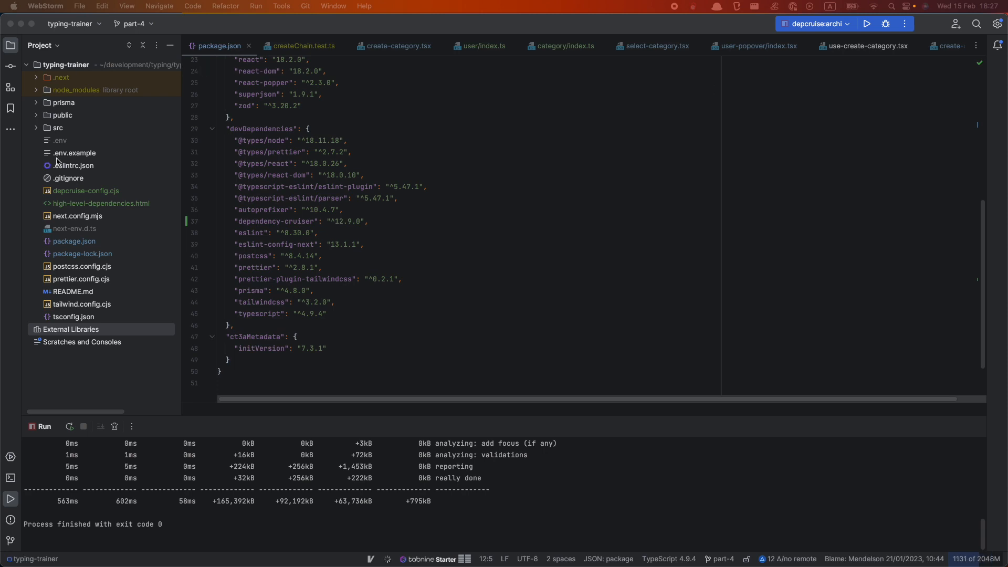
Expand src > pages and jump to the Html element in _document.tsx.
left_click(36, 127)
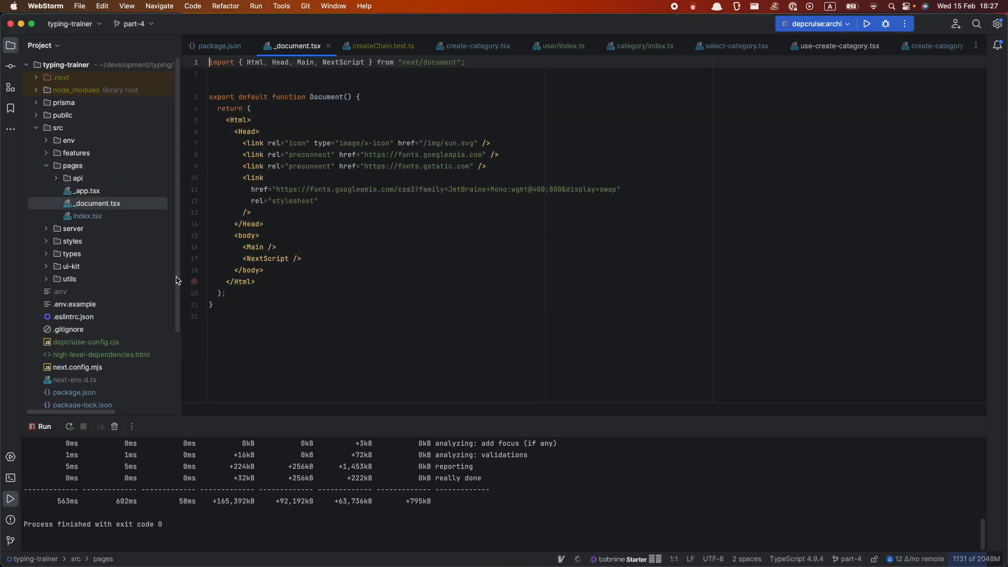
left_click(97, 203)
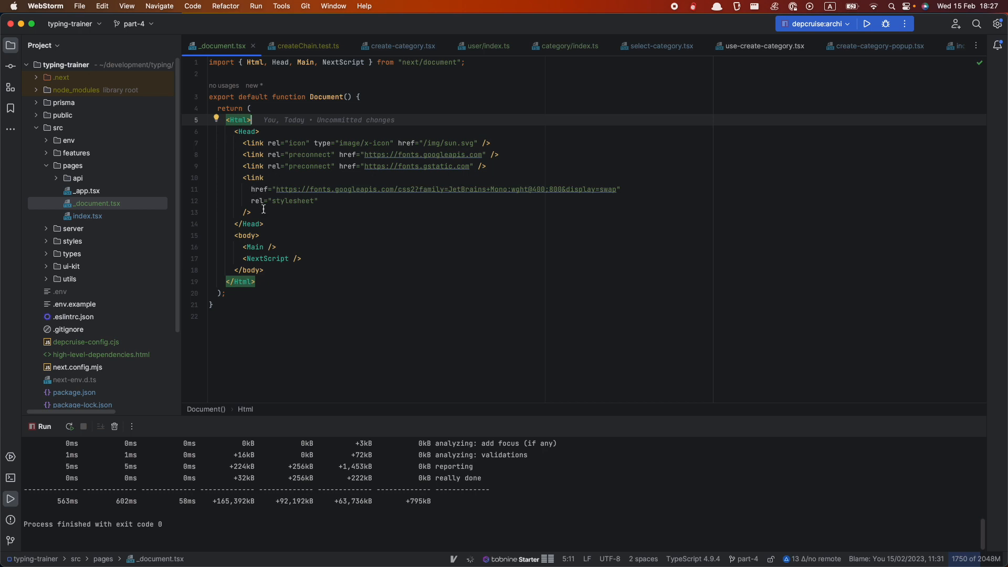
mouse_move(366, 166)
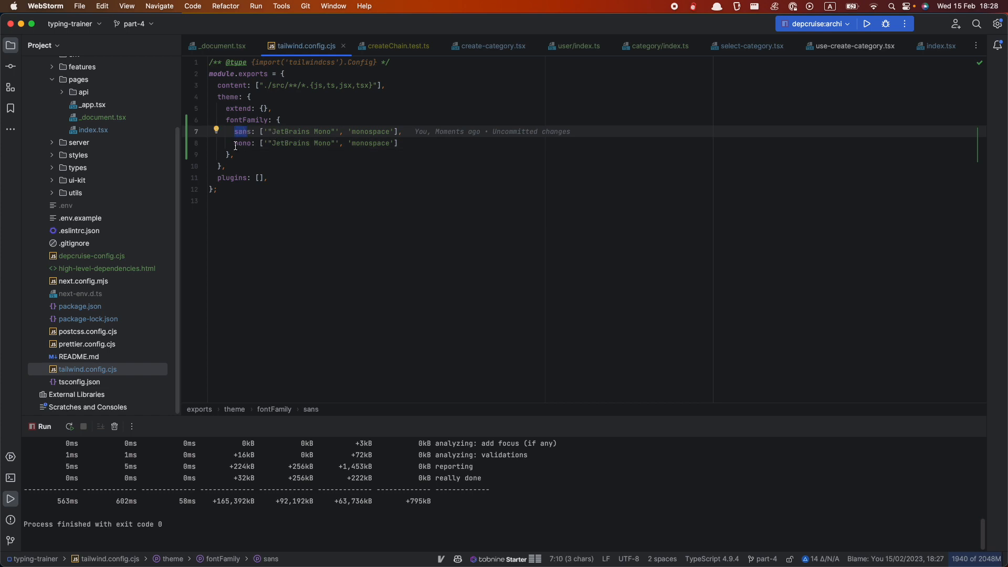
Select the mono font-family key to set it to JetBrains Mono with monospace fallback.
double_click(296, 143)
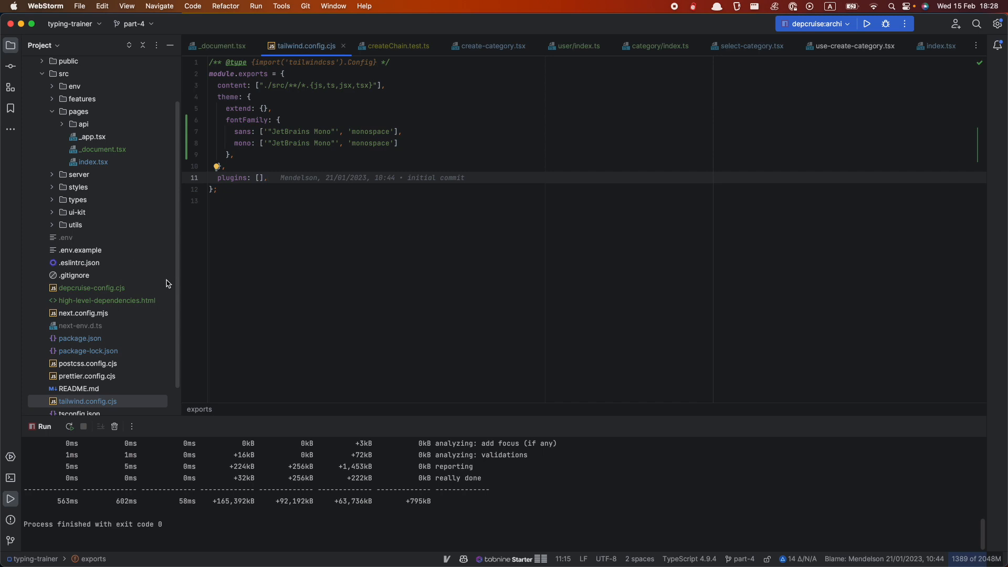
mouse_move(148, 260)
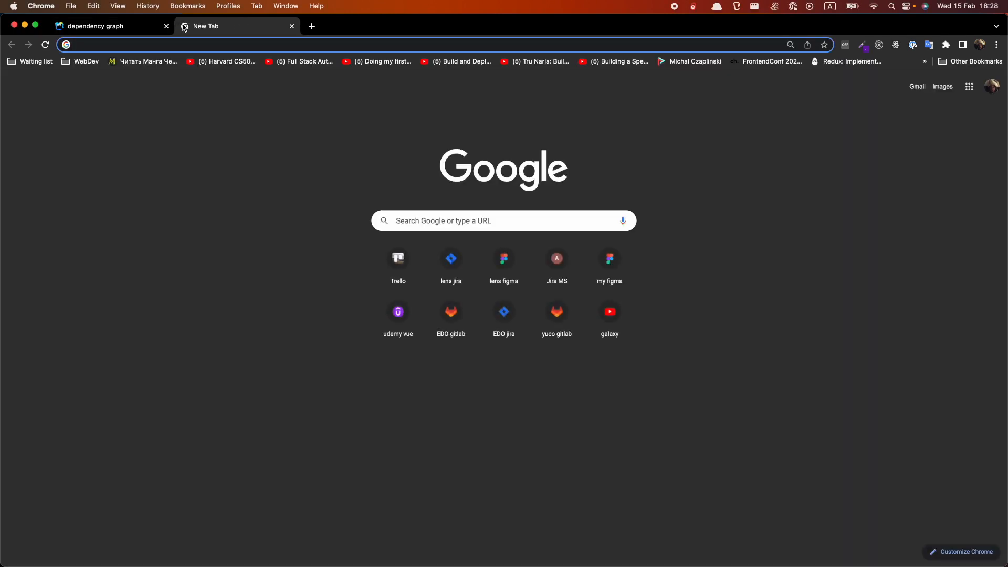
Search Google for commitlint and open the commitlint.js.org setup guide.
type("comit line")
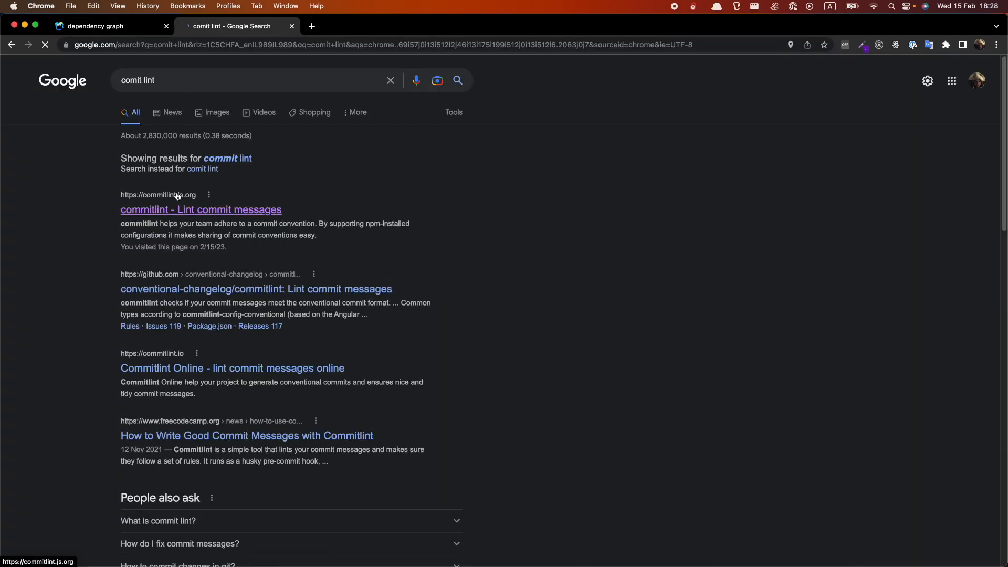
left_click(201, 209)
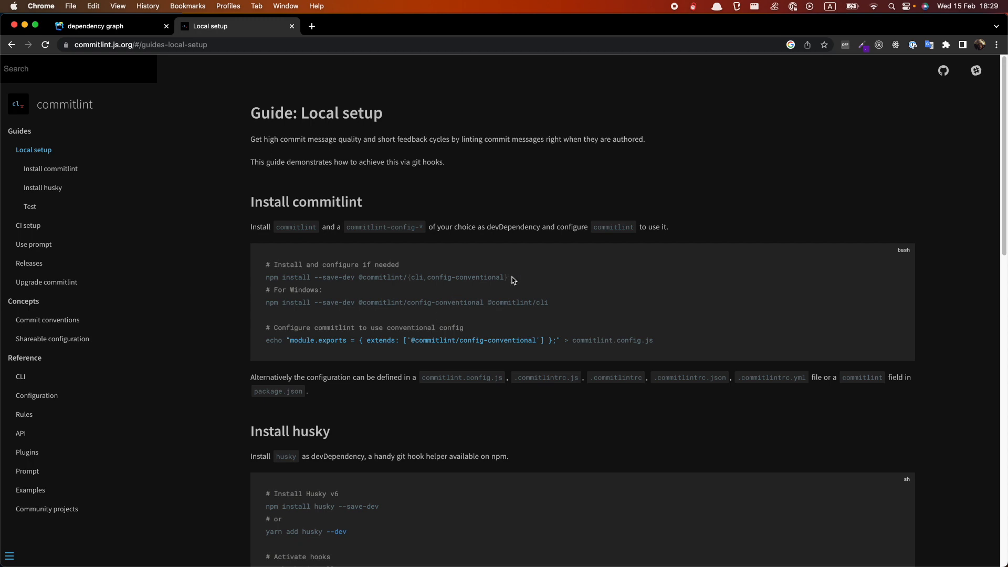
left_click_drag(265, 277, 507, 277)
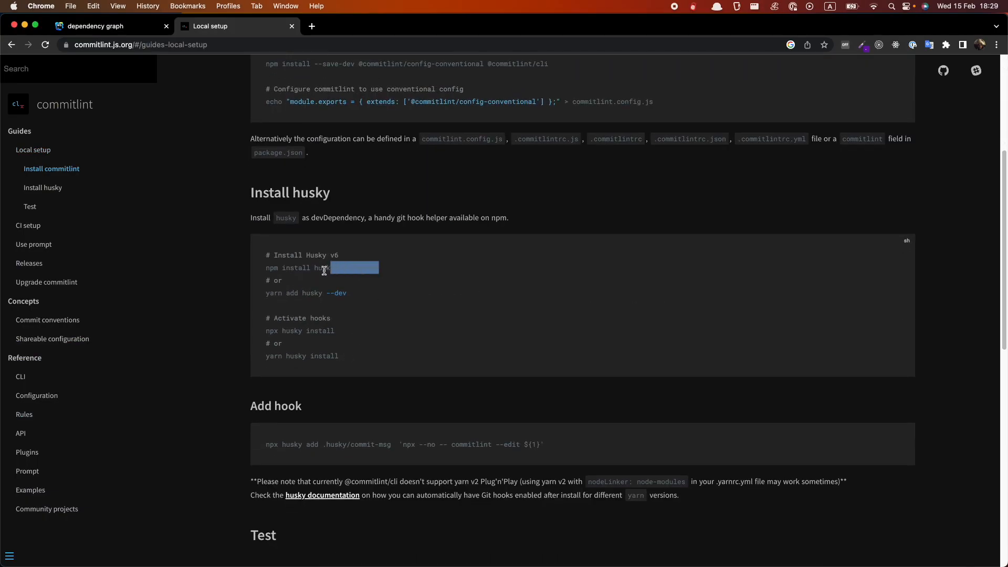
left_click(321, 268)
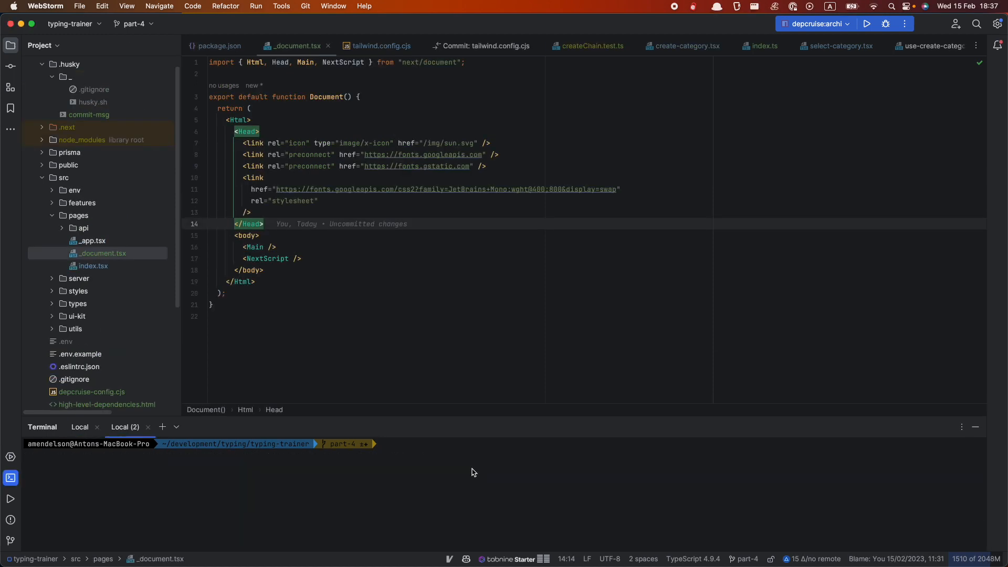
type("echo \"module.exports = {extends: ['@commitlint/config-conventional']}\" > commitlint.config.js")
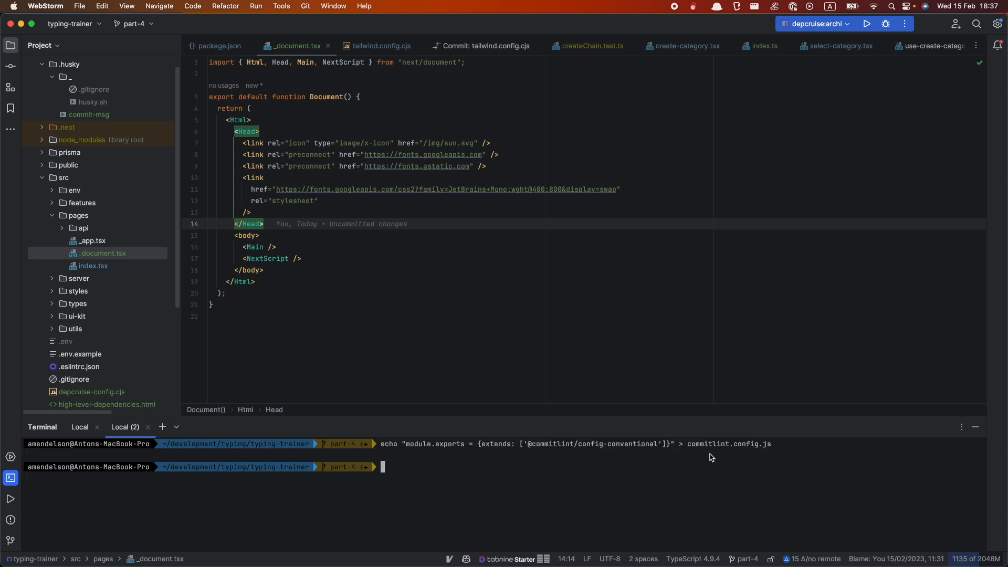
scroll("down", 3)
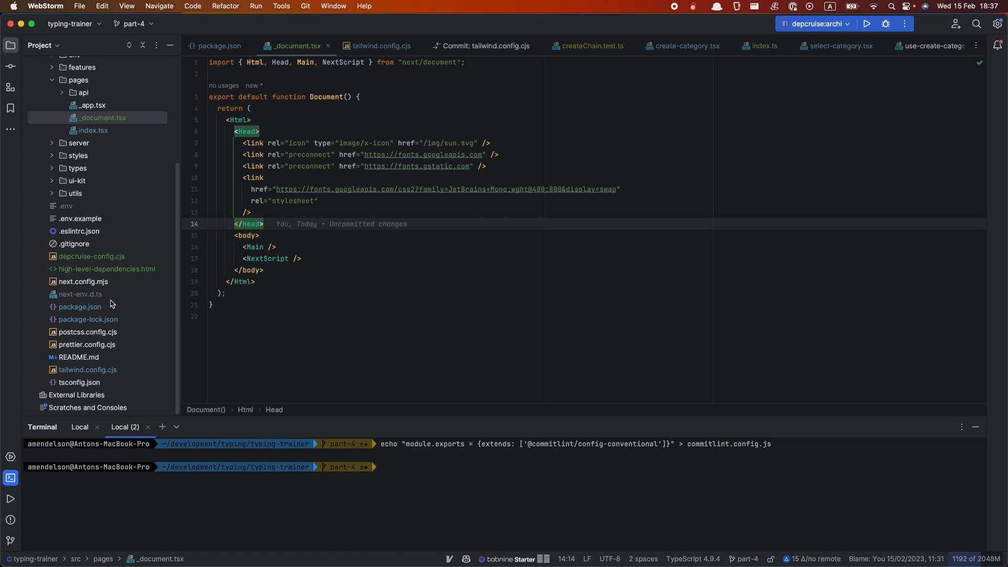
left_click(77, 242)
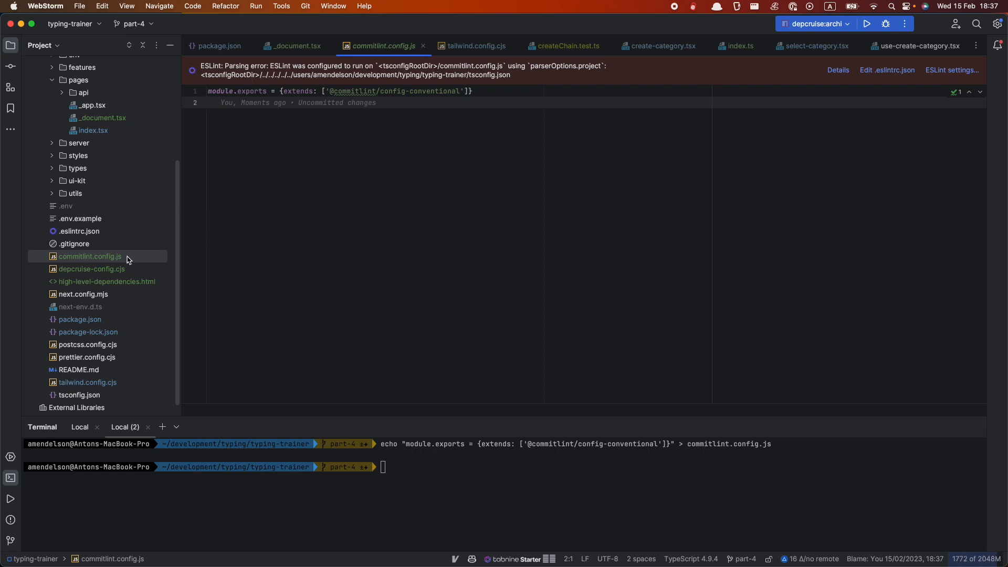
Rename the config file to commitlint.config.cjs.
key("shift+f6")
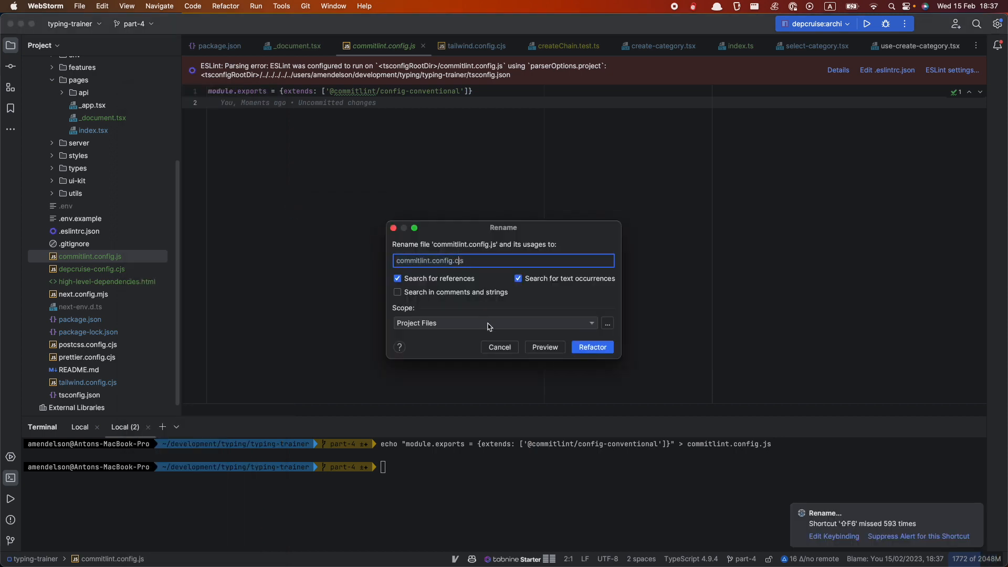
left_click(591, 348)
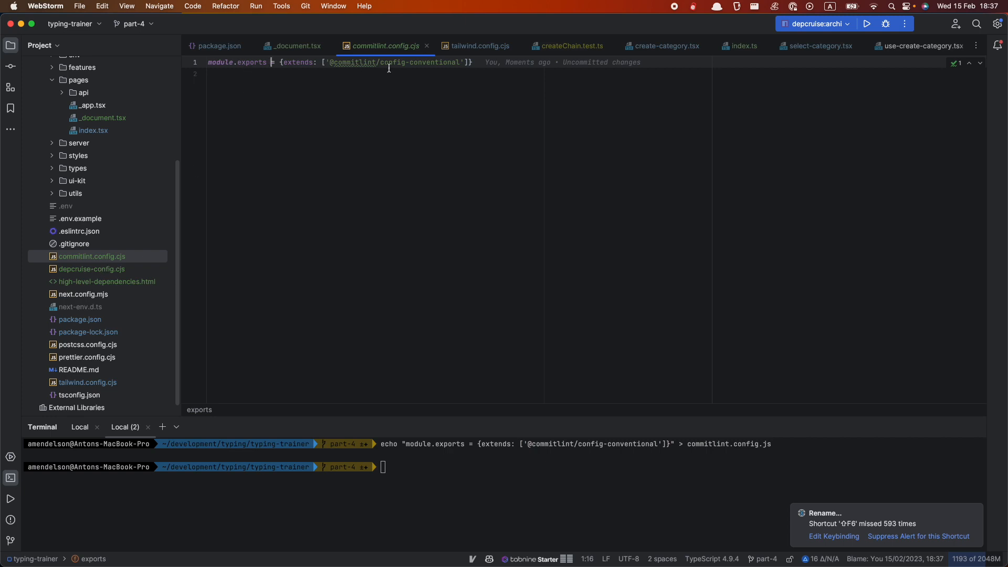
key("enter")
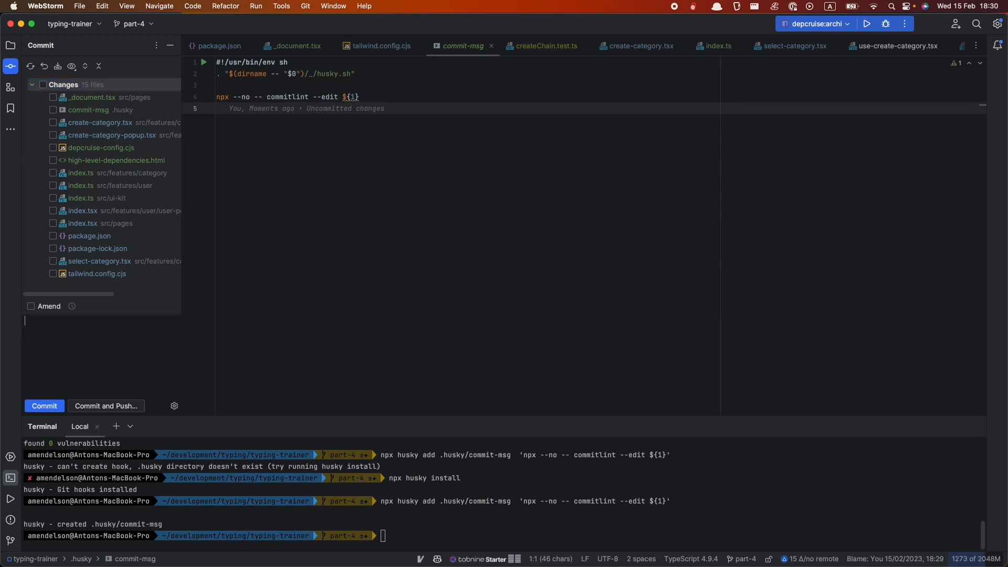
Commit _document.tsx with message 'sss' and see the commitlint hook reject it.
type("sss")
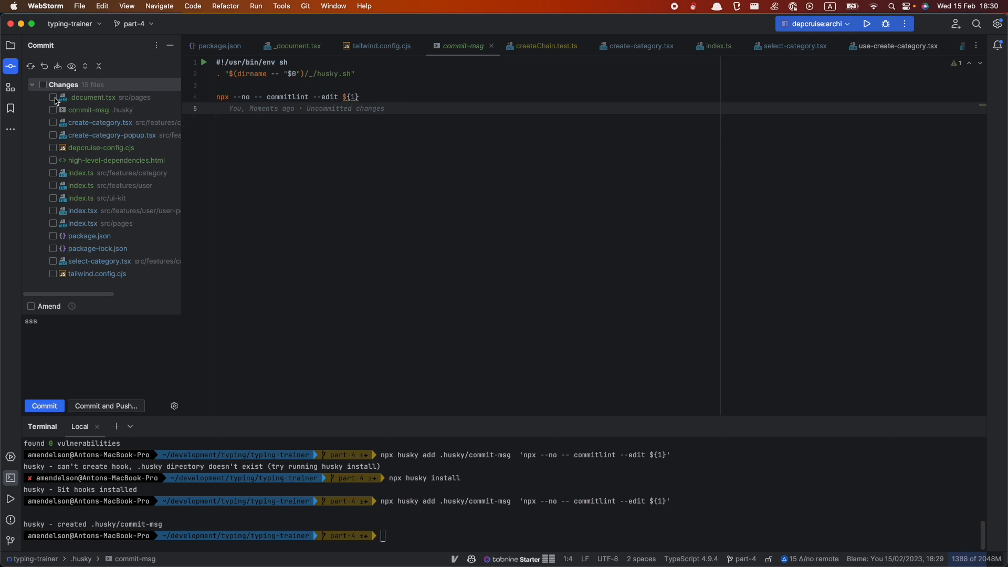
left_click(53, 96)
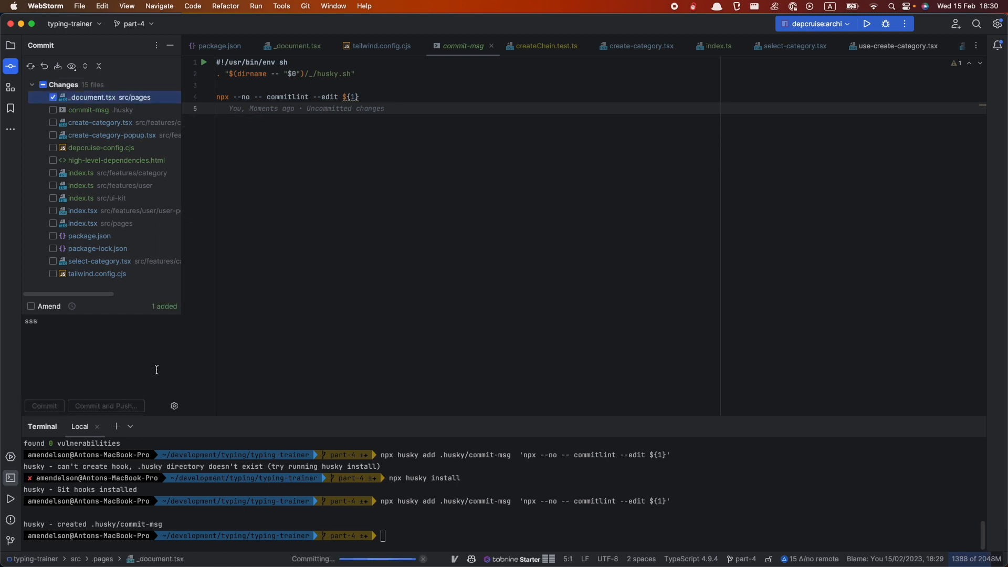
left_click(44, 405)
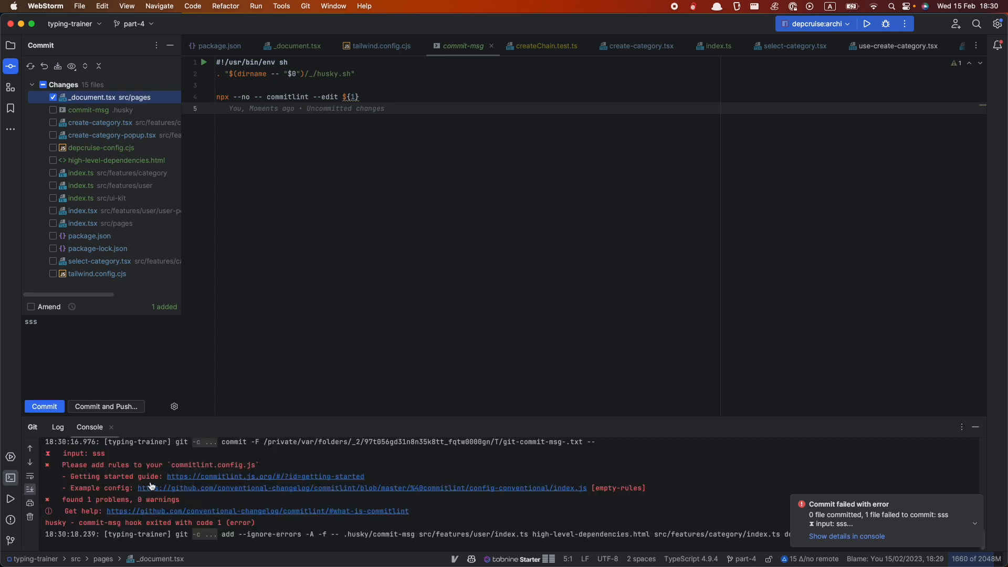
mouse_move(207, 476)
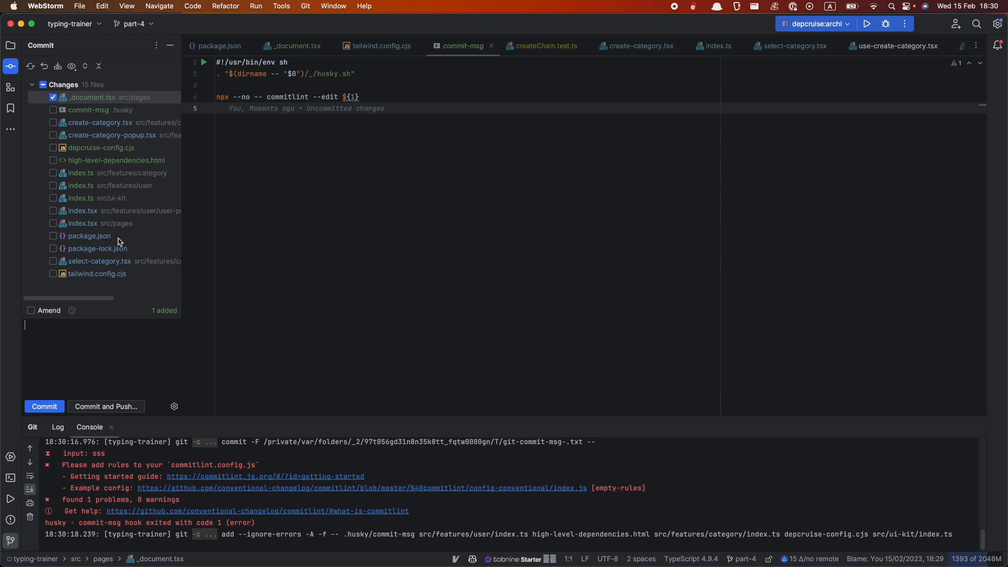
Return to the terminal and start an npm run command for the app.
left_click(96, 273)
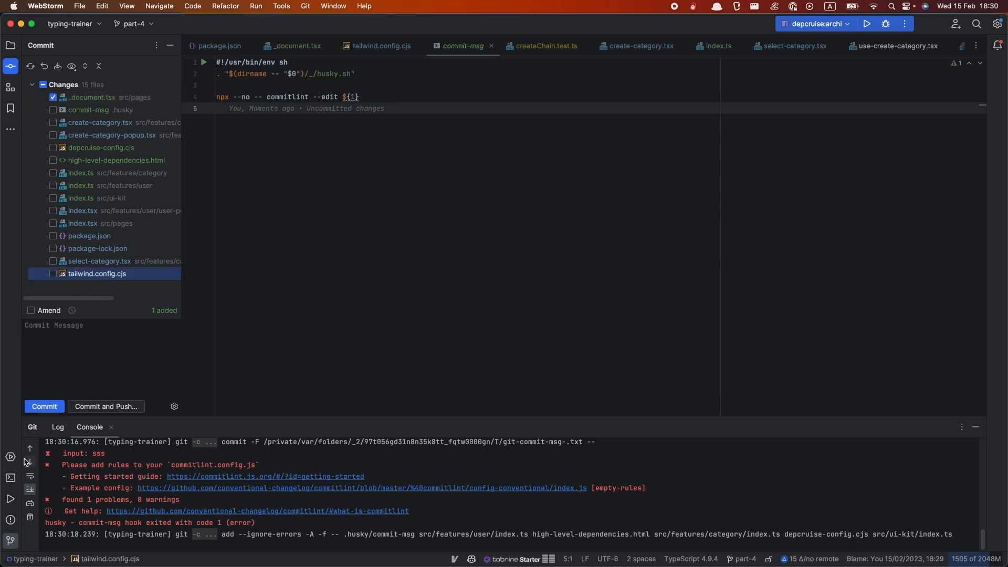
left_click(42, 426)
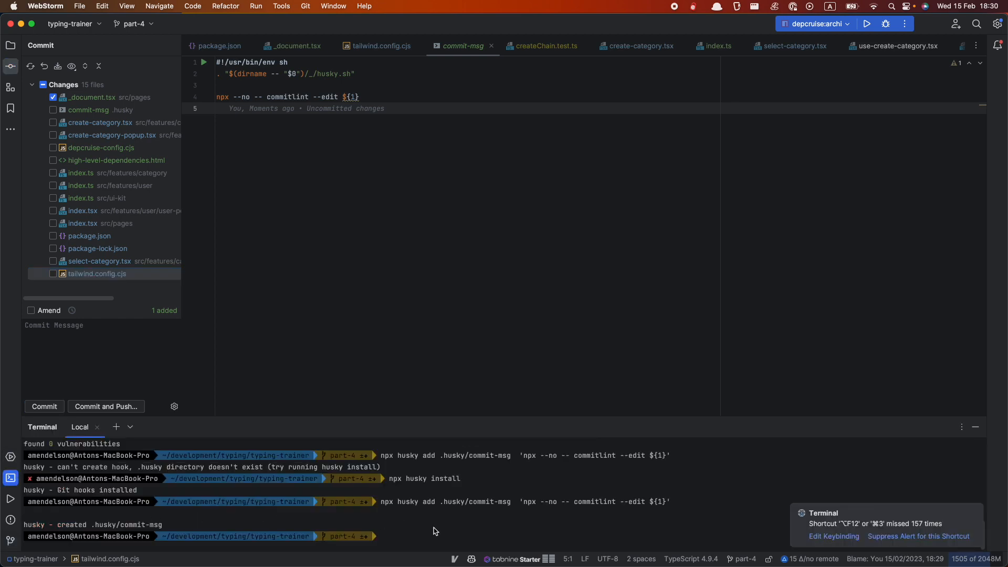
type("npm run")
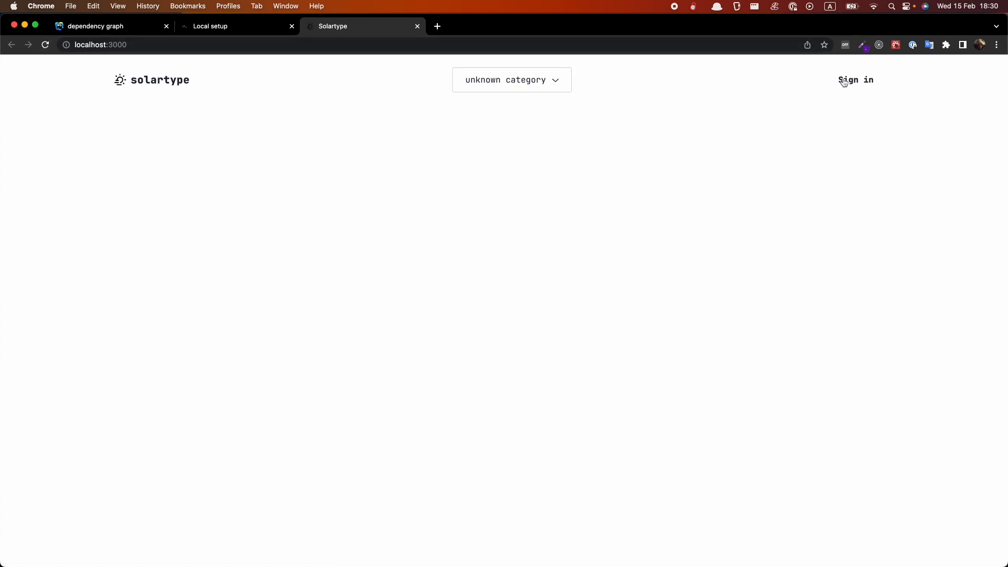
Sign in to Solartype via Discord authorization and open the browser DevTools.
left_click(854, 79)
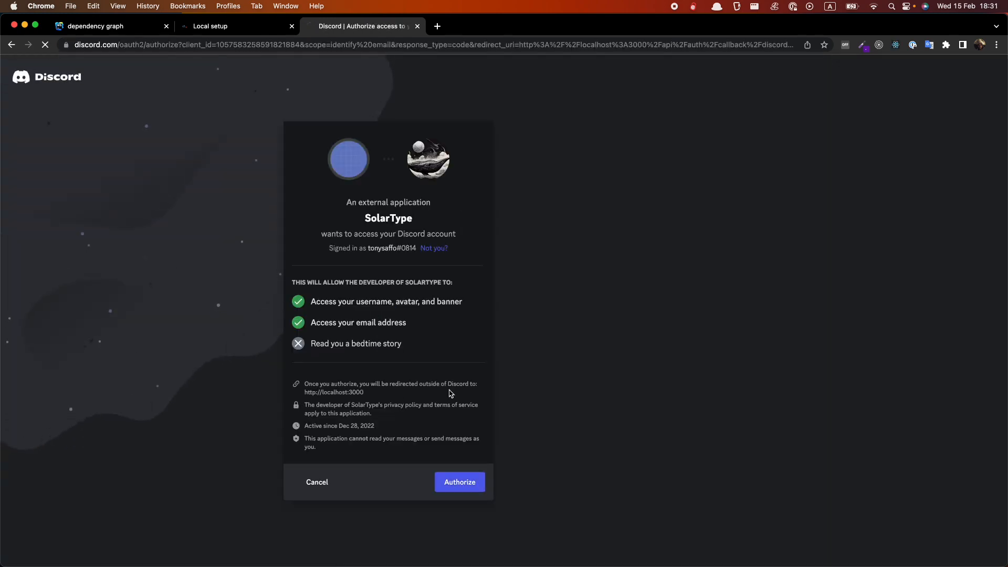
left_click(459, 482)
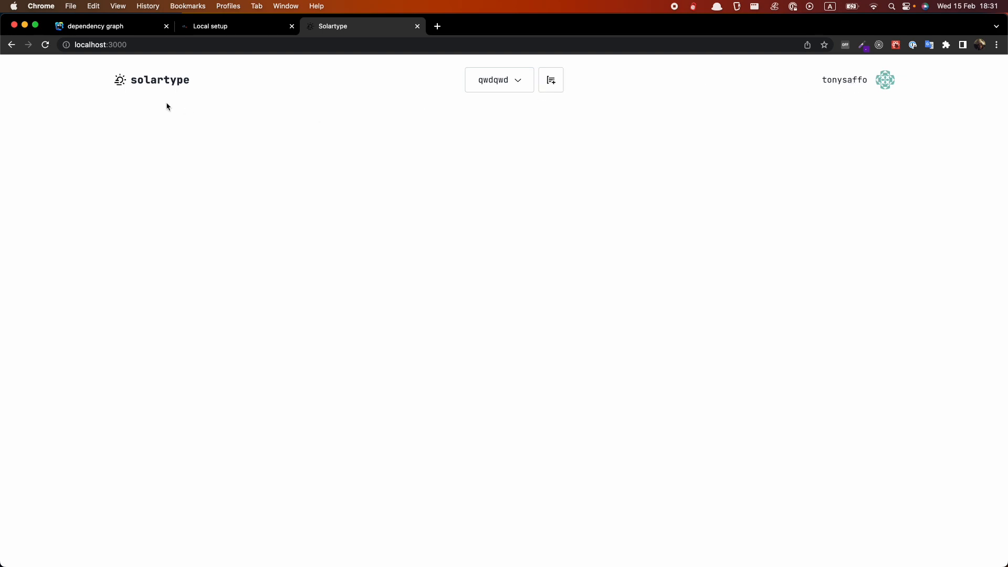
key("F12")
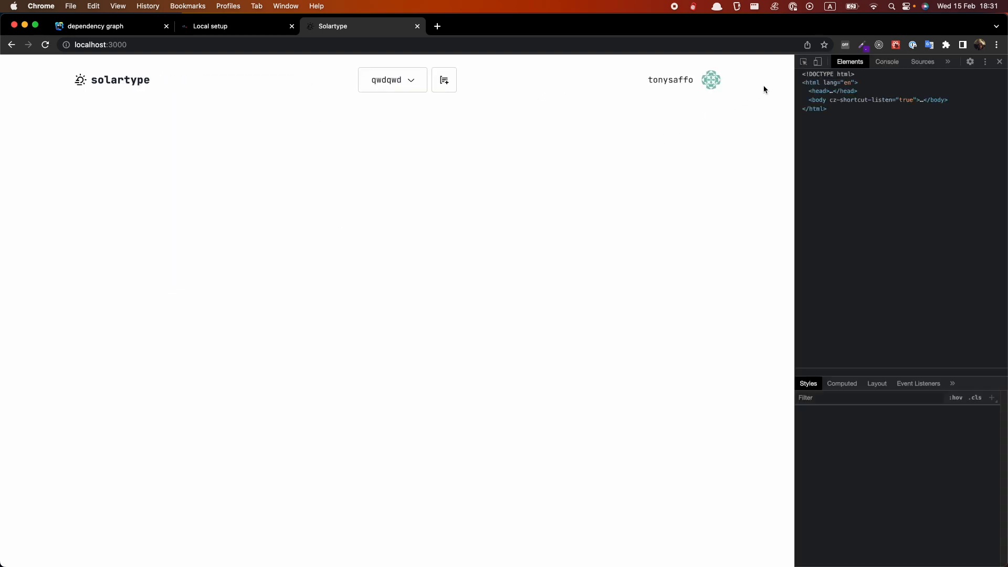